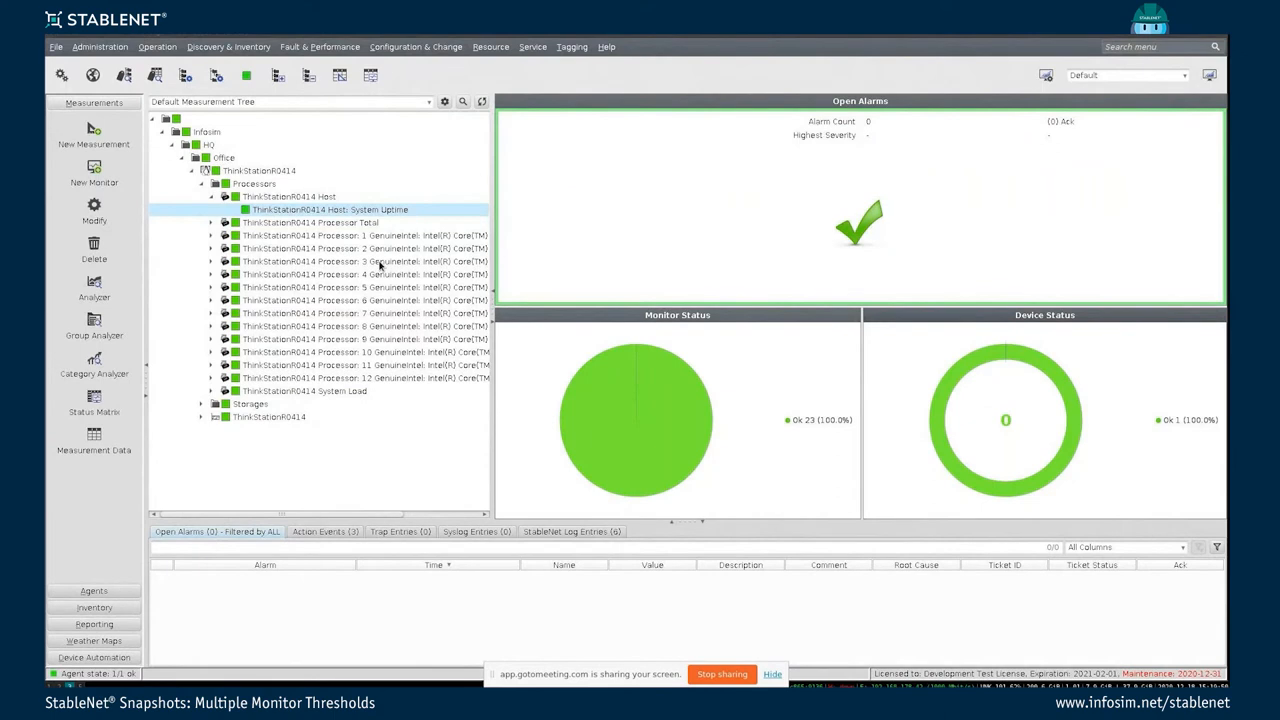
{"action": "mouse_move", "coordinate": [378, 458]}
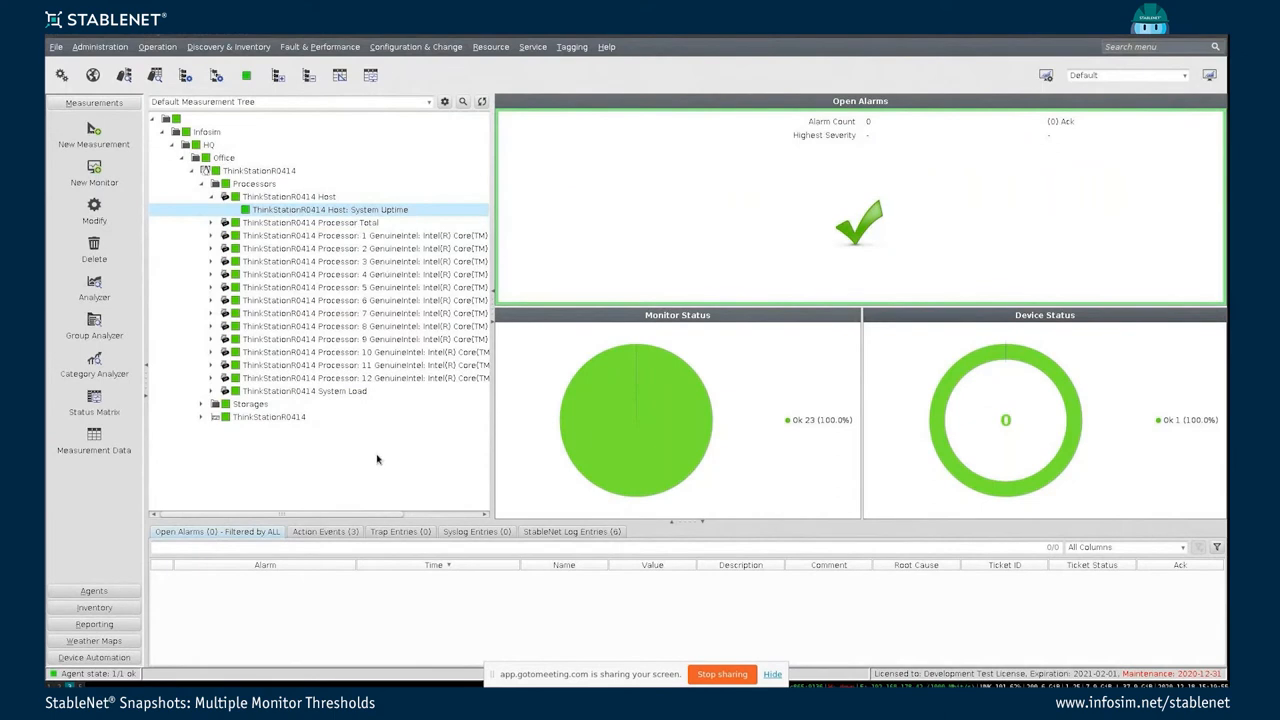
{"action": "mouse_move", "coordinate": [392, 308]}
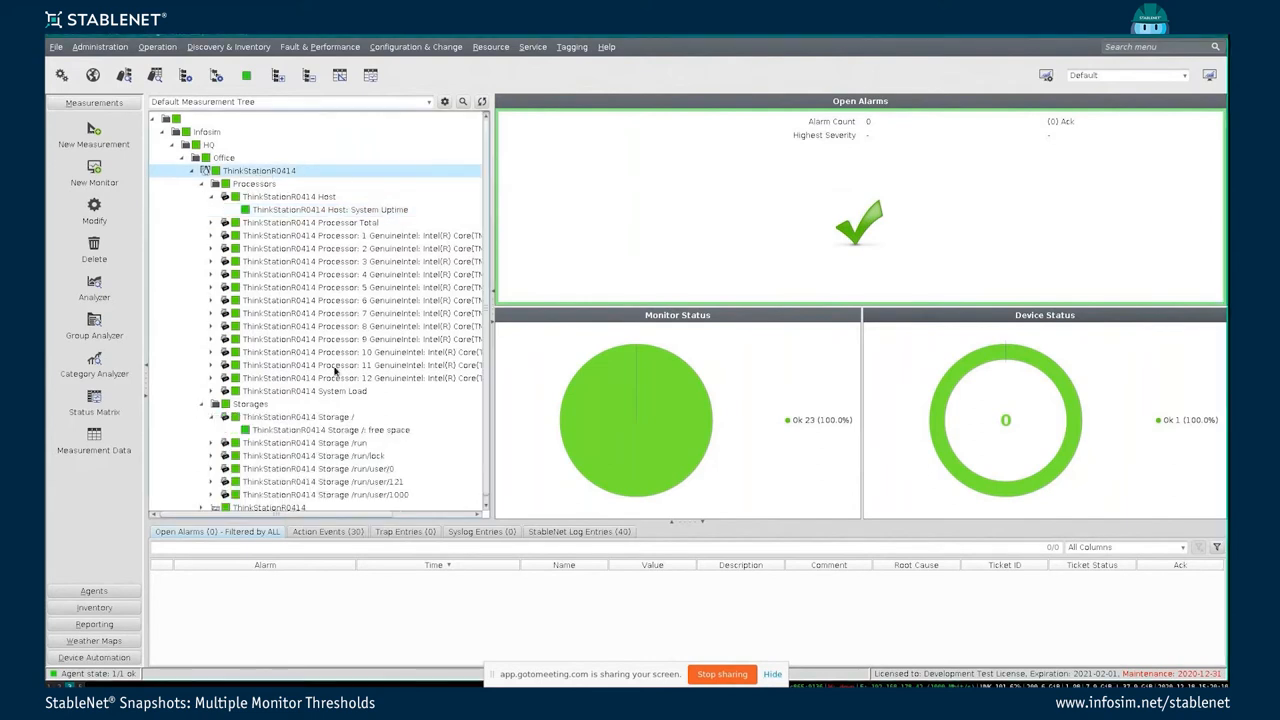
- Select the 'Storage / free space' monitor and bring up its context actions
{"action": "left_click", "coordinate": [330, 424]}
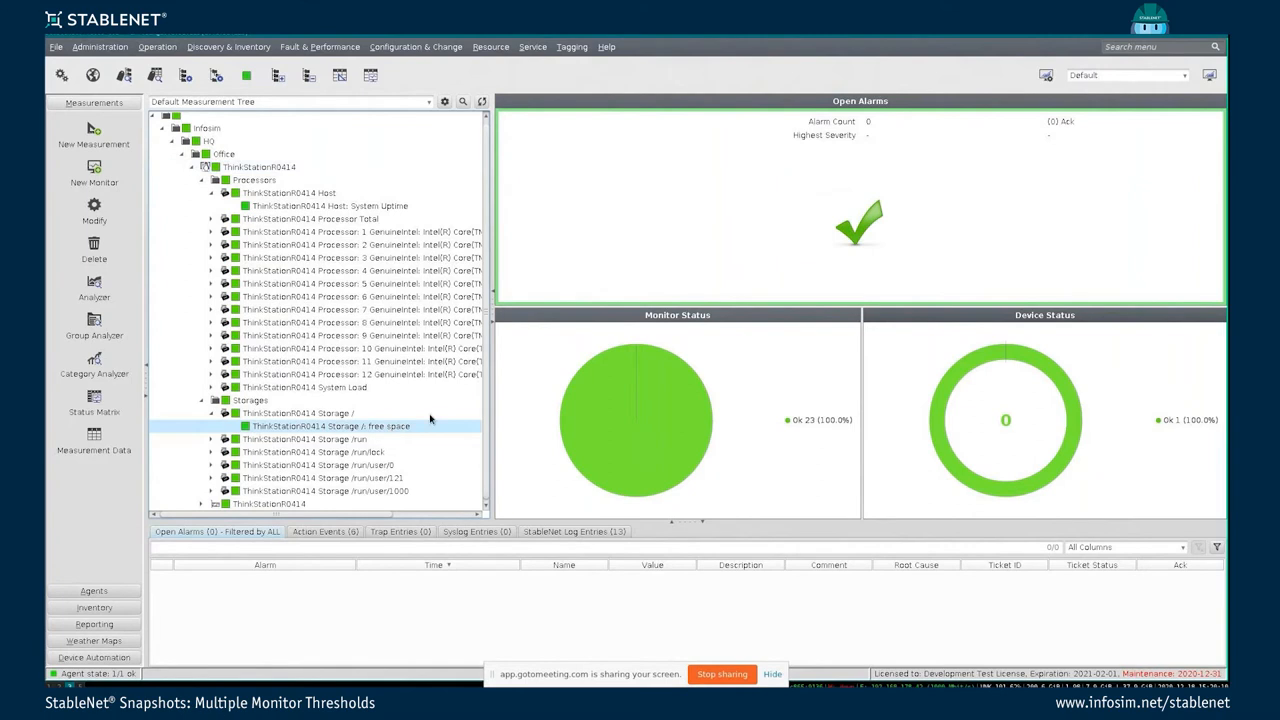
{"action": "mouse_move", "coordinate": [310, 384]}
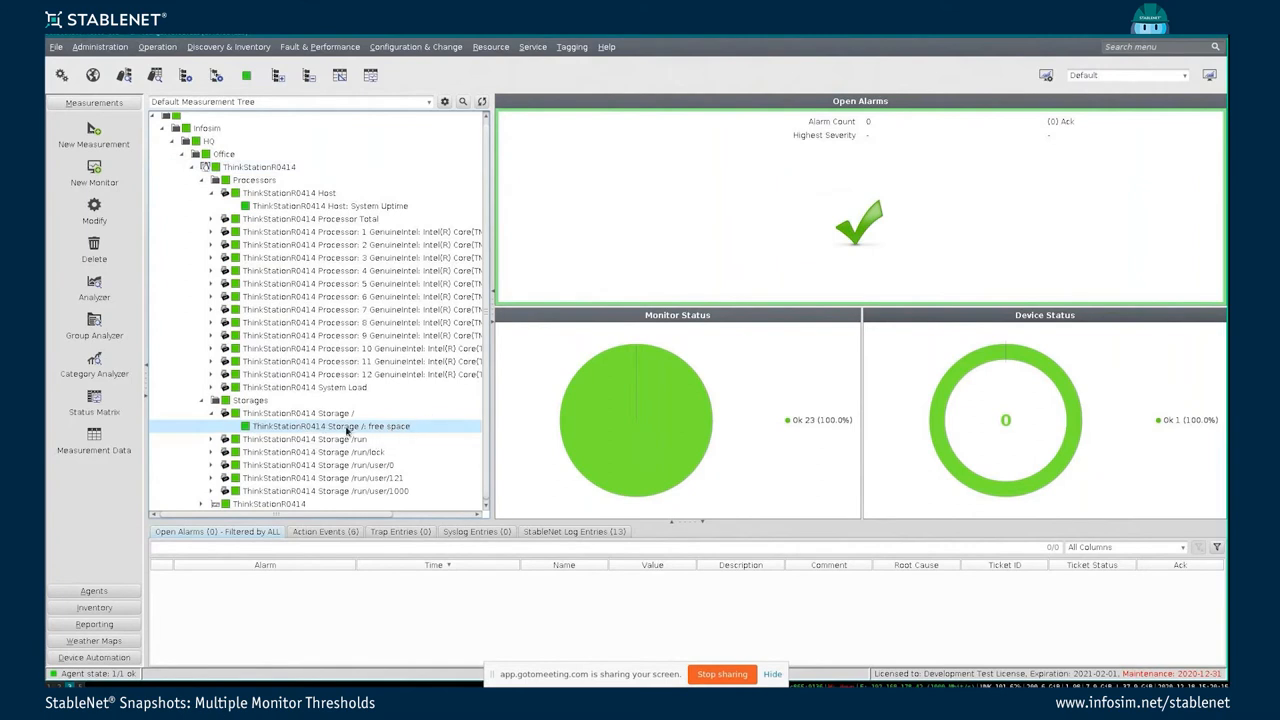
{"action": "right_click", "coordinate": [330, 426]}
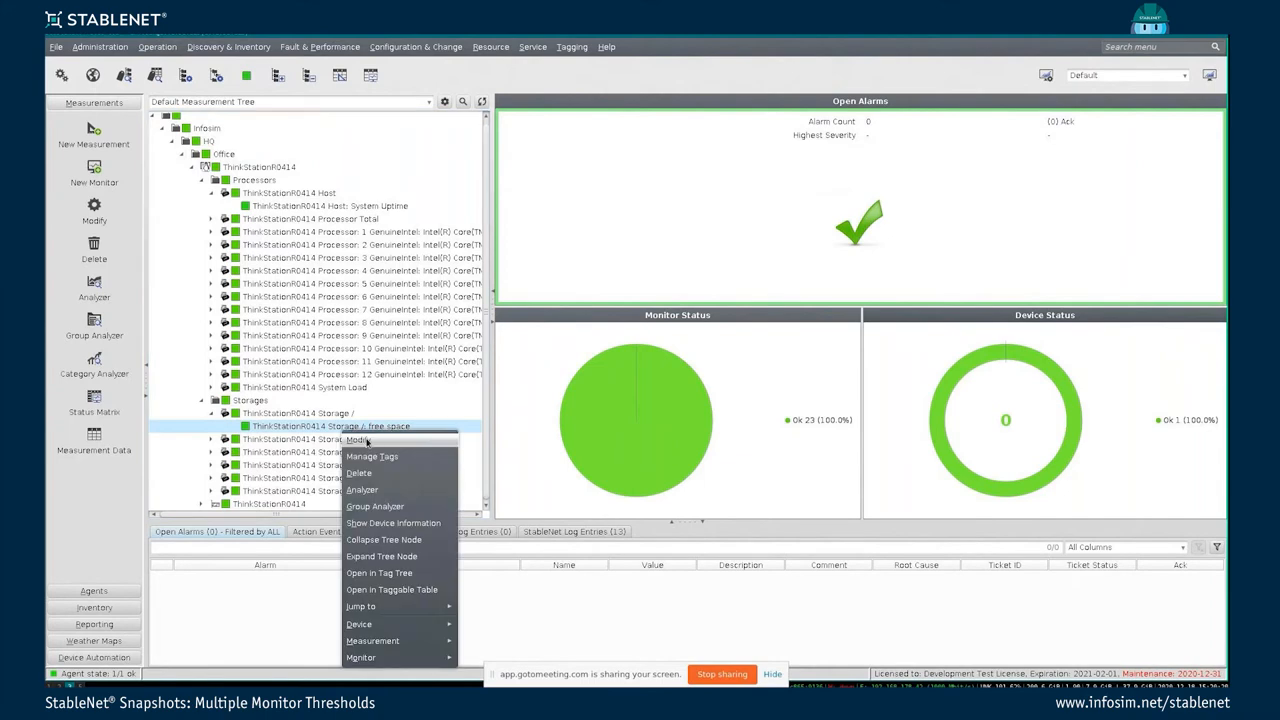
- Modify the free space monitor and inspect the monitor type list, leaving it unchanged
{"action": "left_click", "coordinate": [356, 440]}
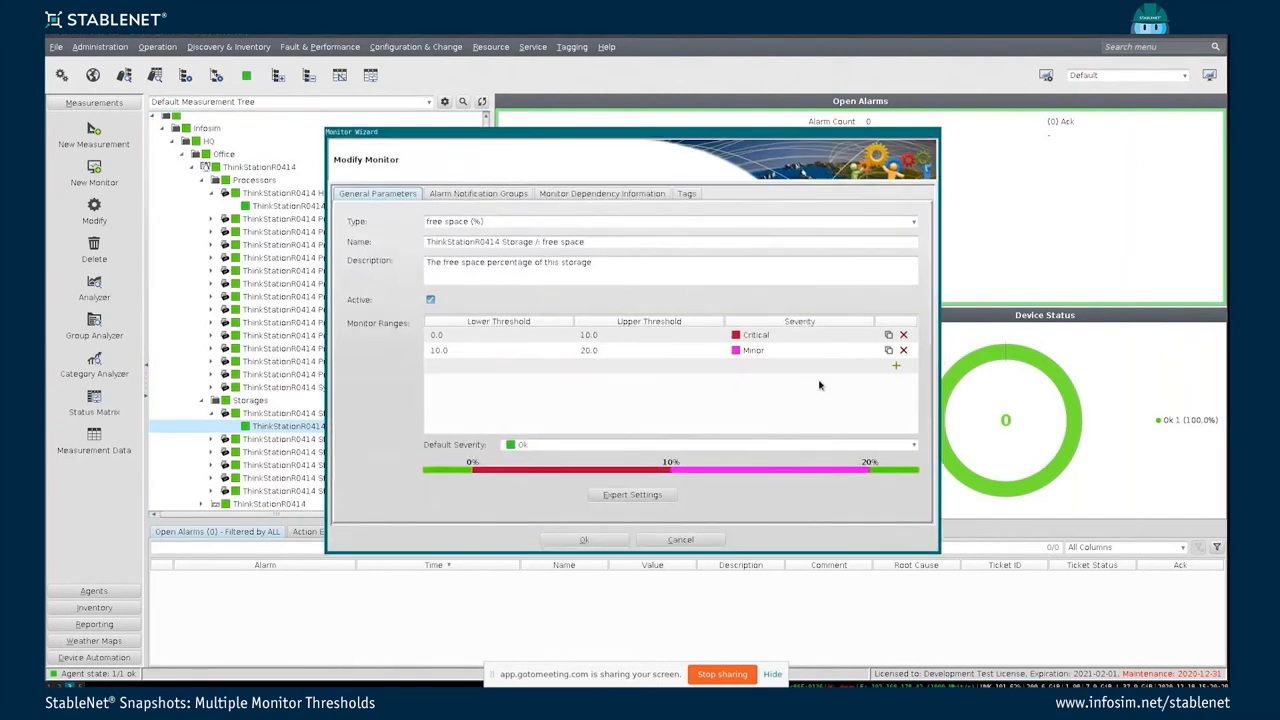
{"action": "mouse_move", "coordinate": [966, 528]}
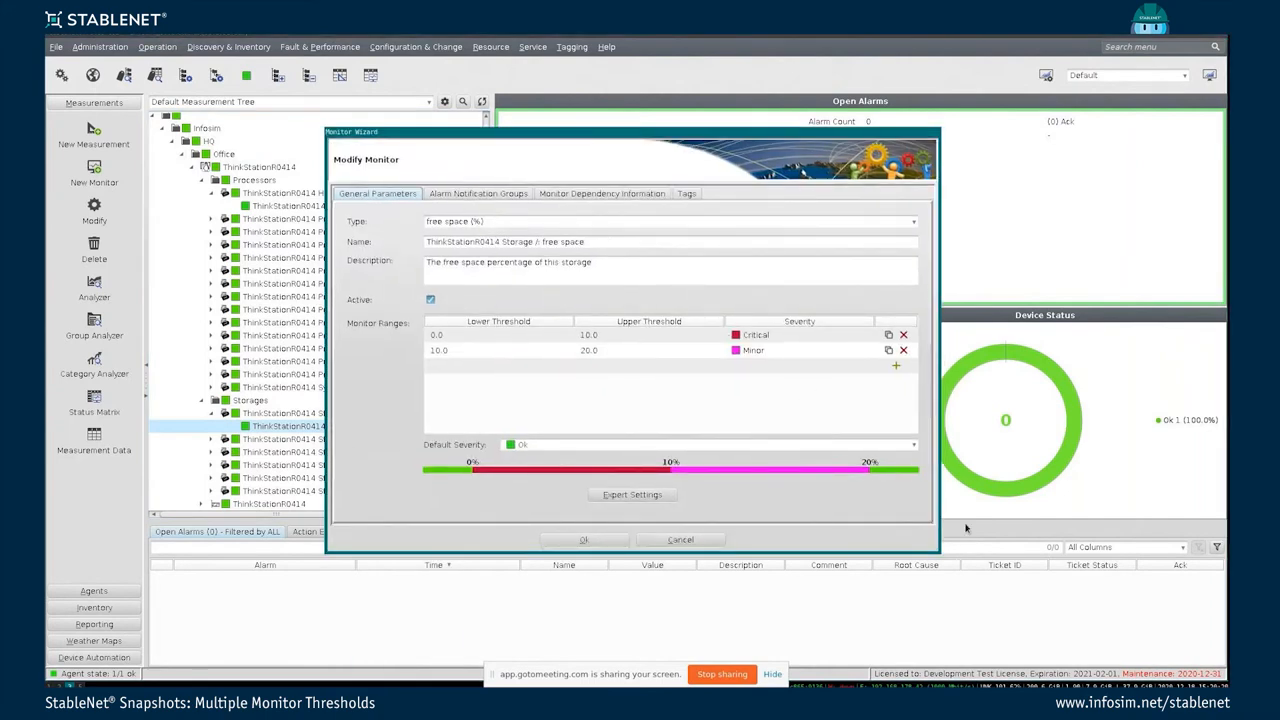
{"action": "mouse_move", "coordinate": [912, 548]}
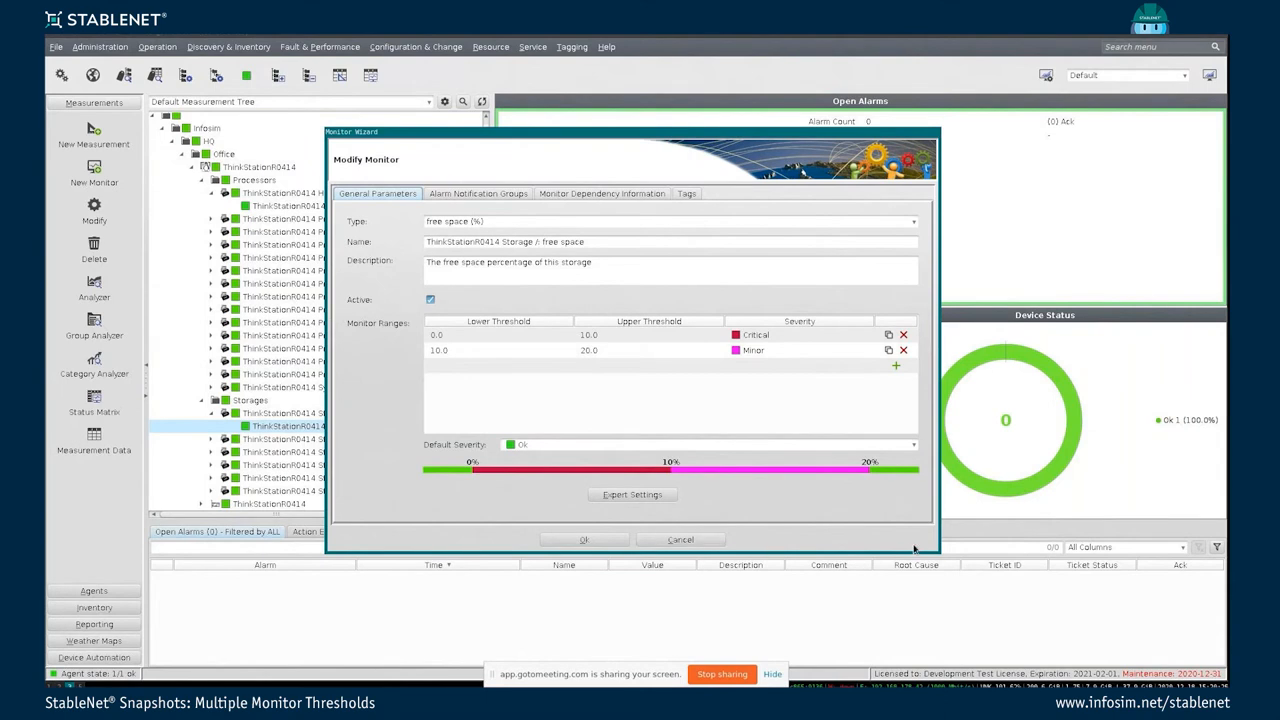
{"action": "mouse_move", "coordinate": [444, 344]}
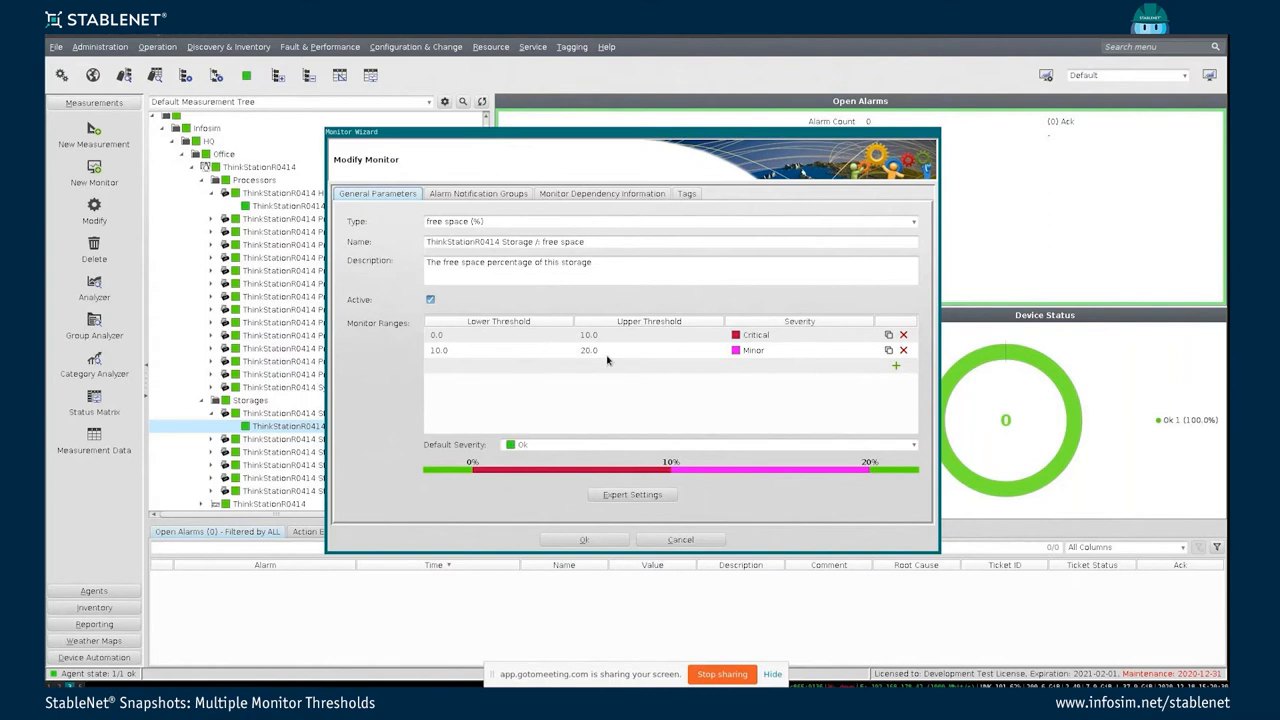
{"action": "mouse_move", "coordinate": [562, 442]}
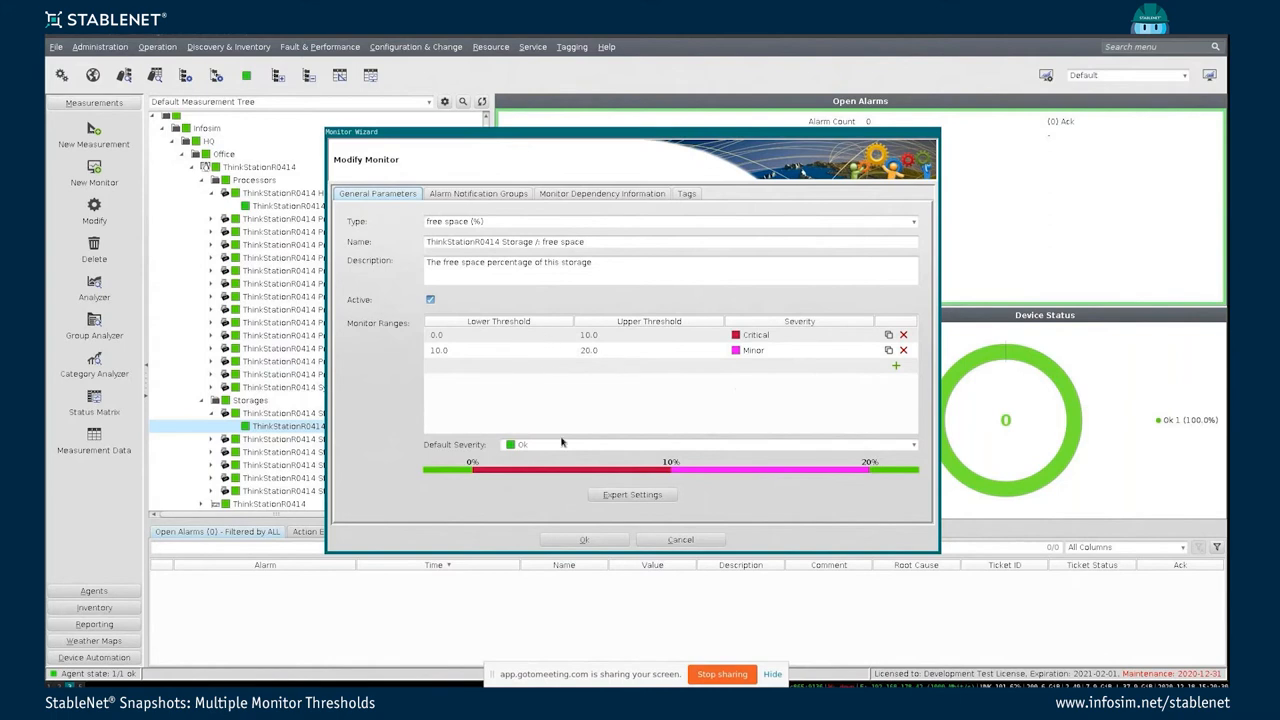
{"action": "mouse_move", "coordinate": [672, 380]}
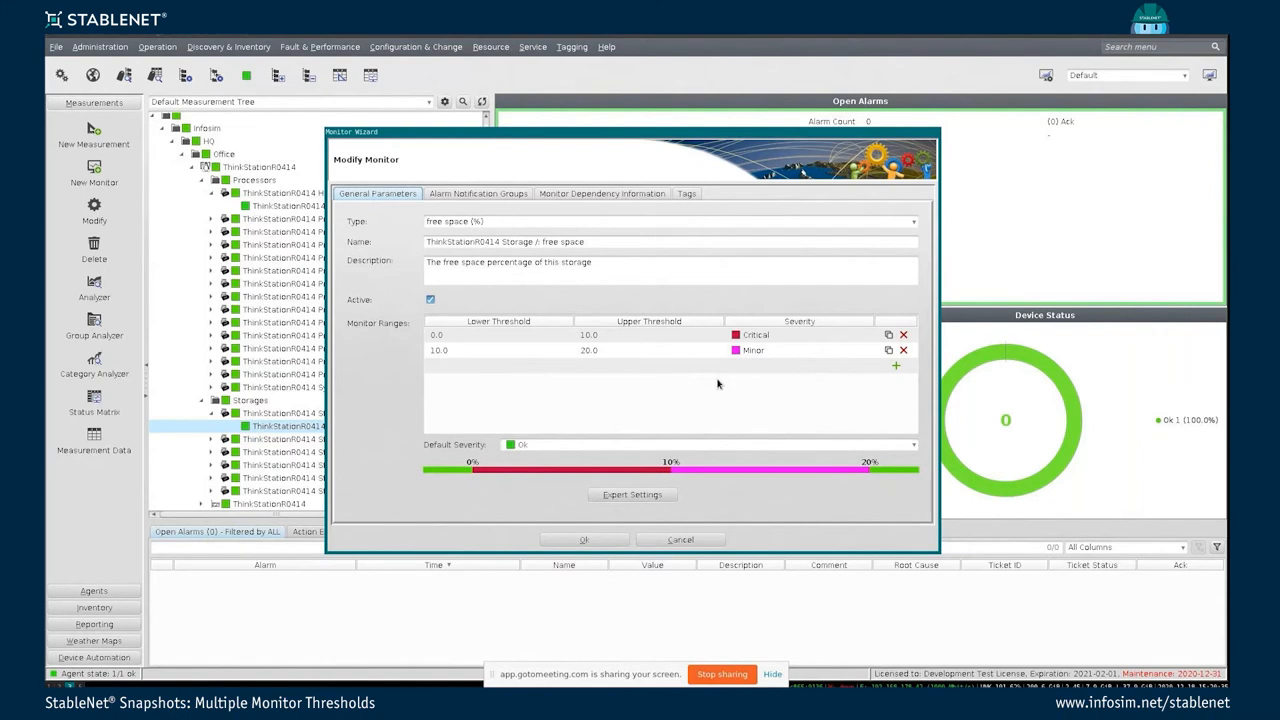
{"action": "mouse_move", "coordinate": [532, 344]}
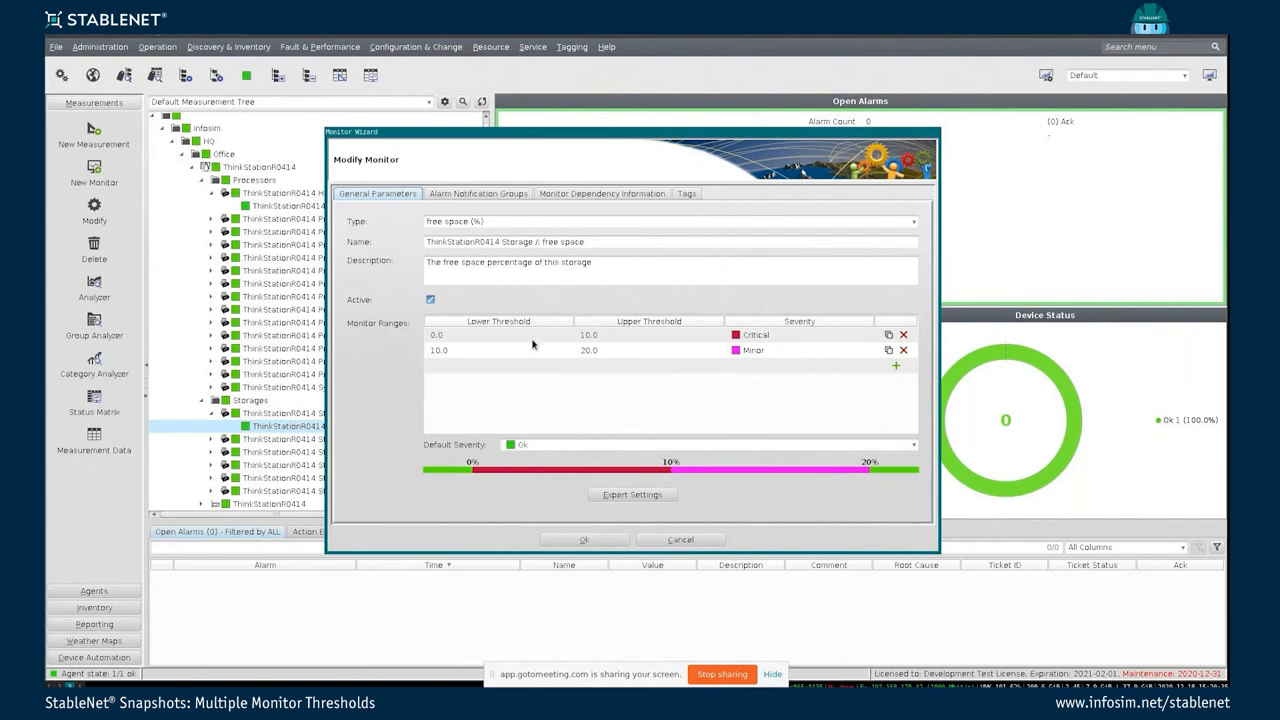
{"action": "mouse_move", "coordinate": [534, 346]}
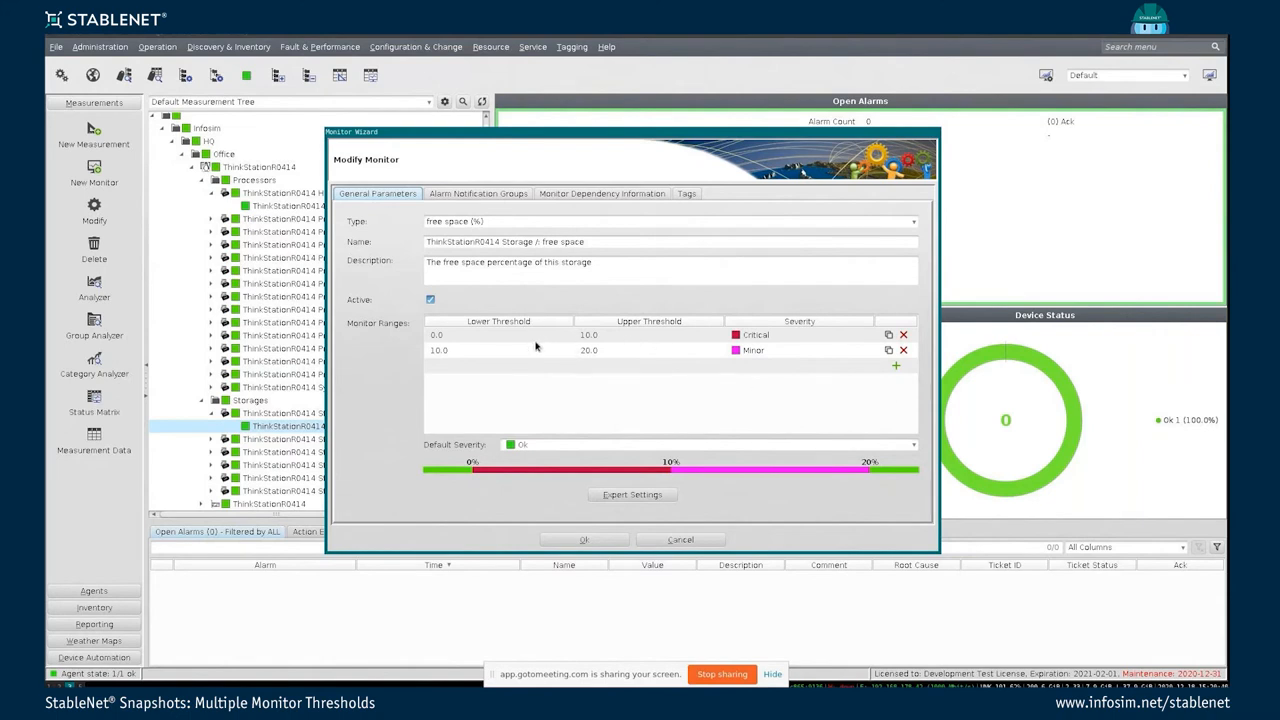
{"action": "mouse_move", "coordinate": [504, 358]}
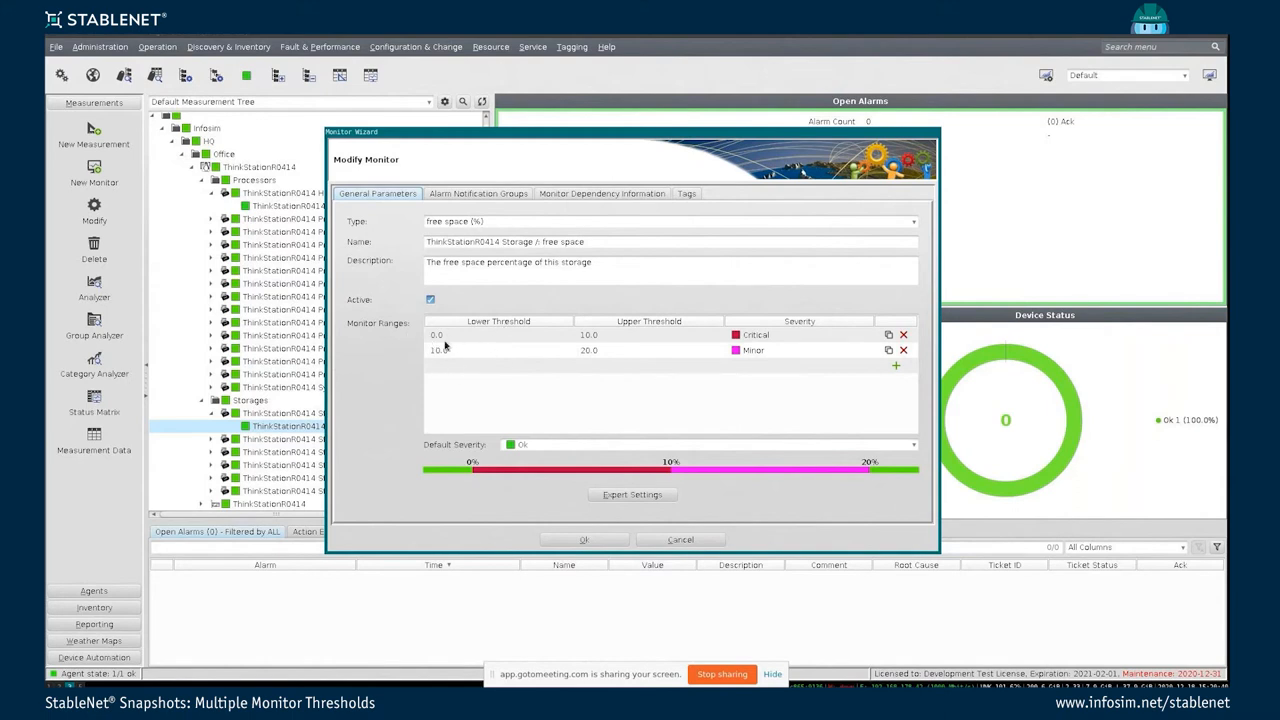
{"action": "mouse_move", "coordinate": [594, 344]}
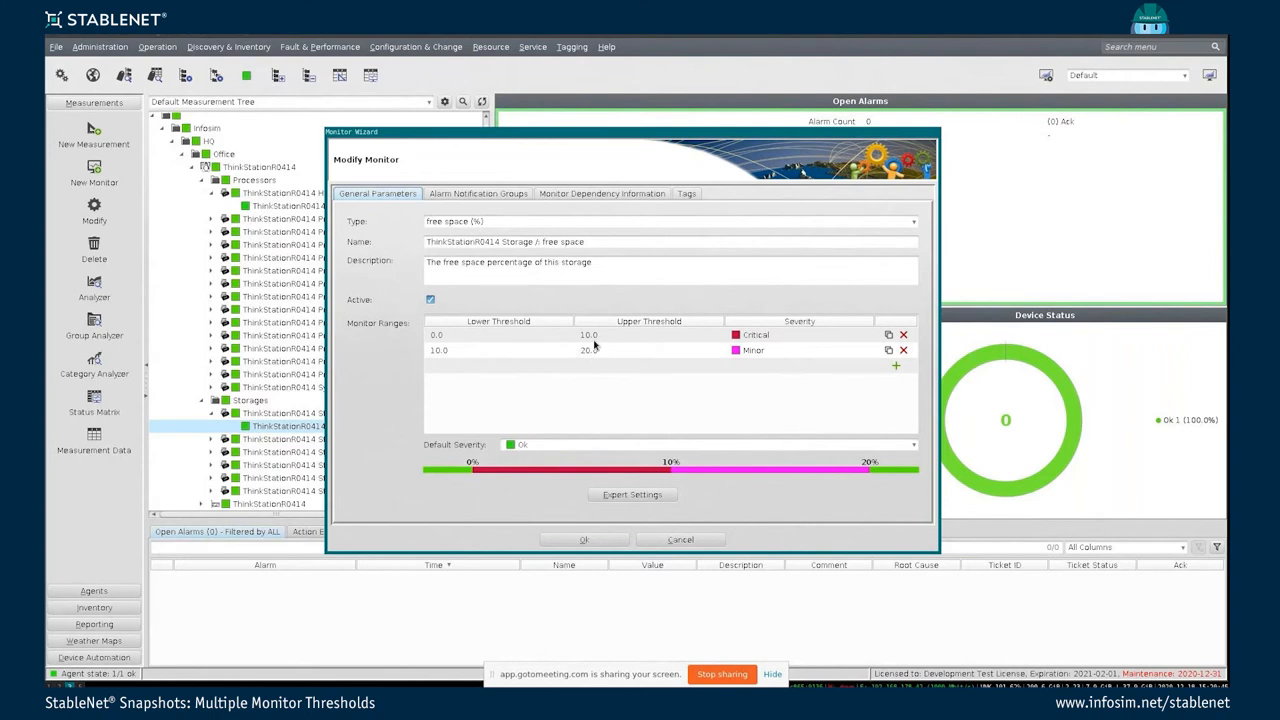
{"action": "left_click", "coordinate": [912, 220]}
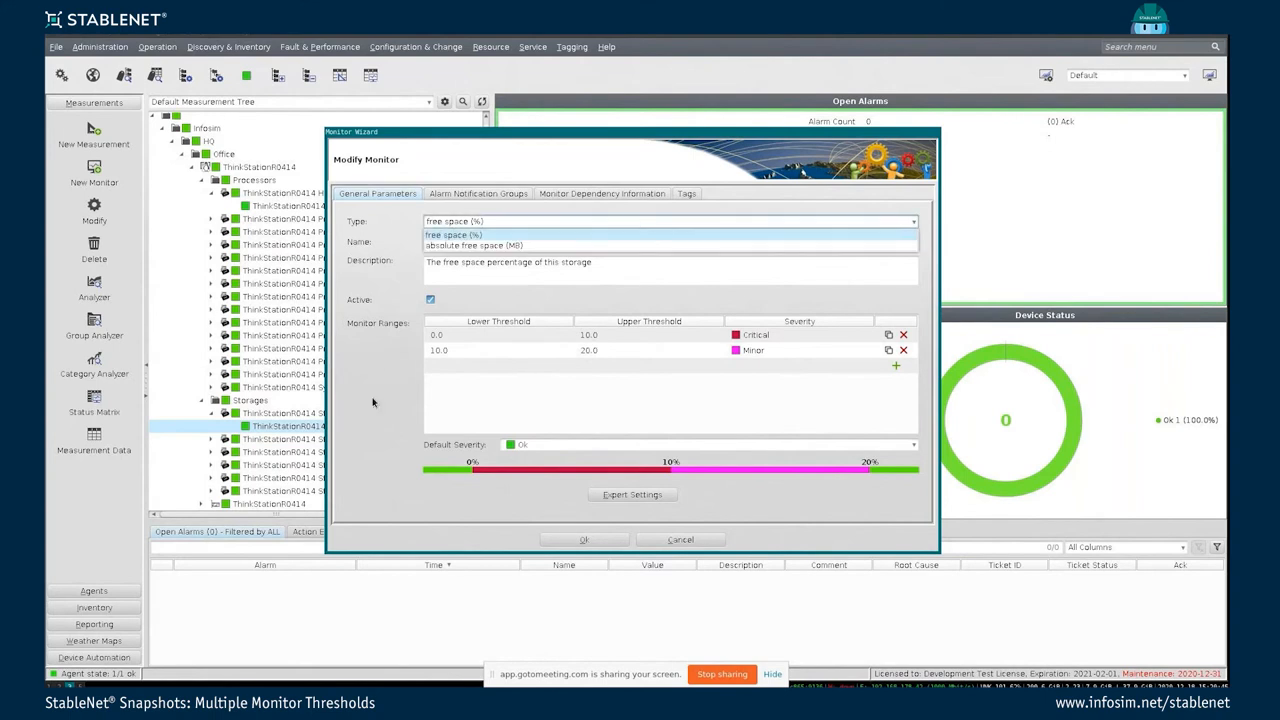
{"action": "left_click", "coordinate": [452, 234]}
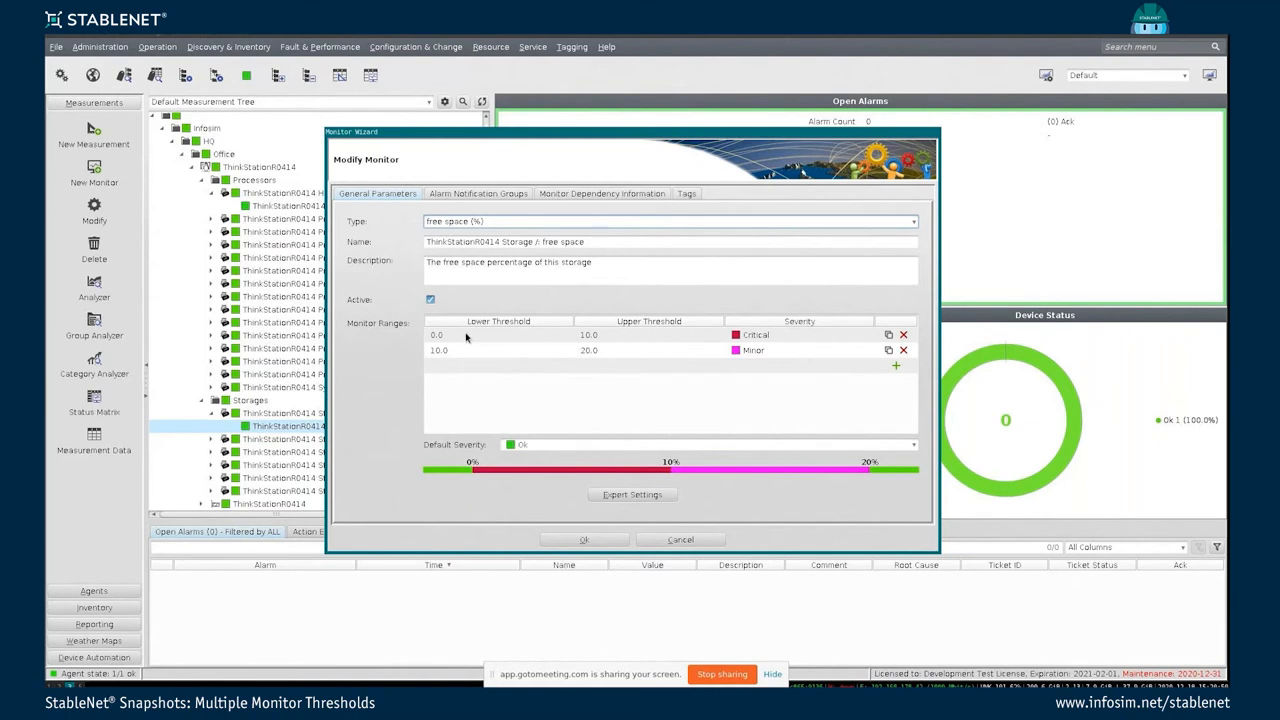
{"action": "mouse_move", "coordinate": [728, 362]}
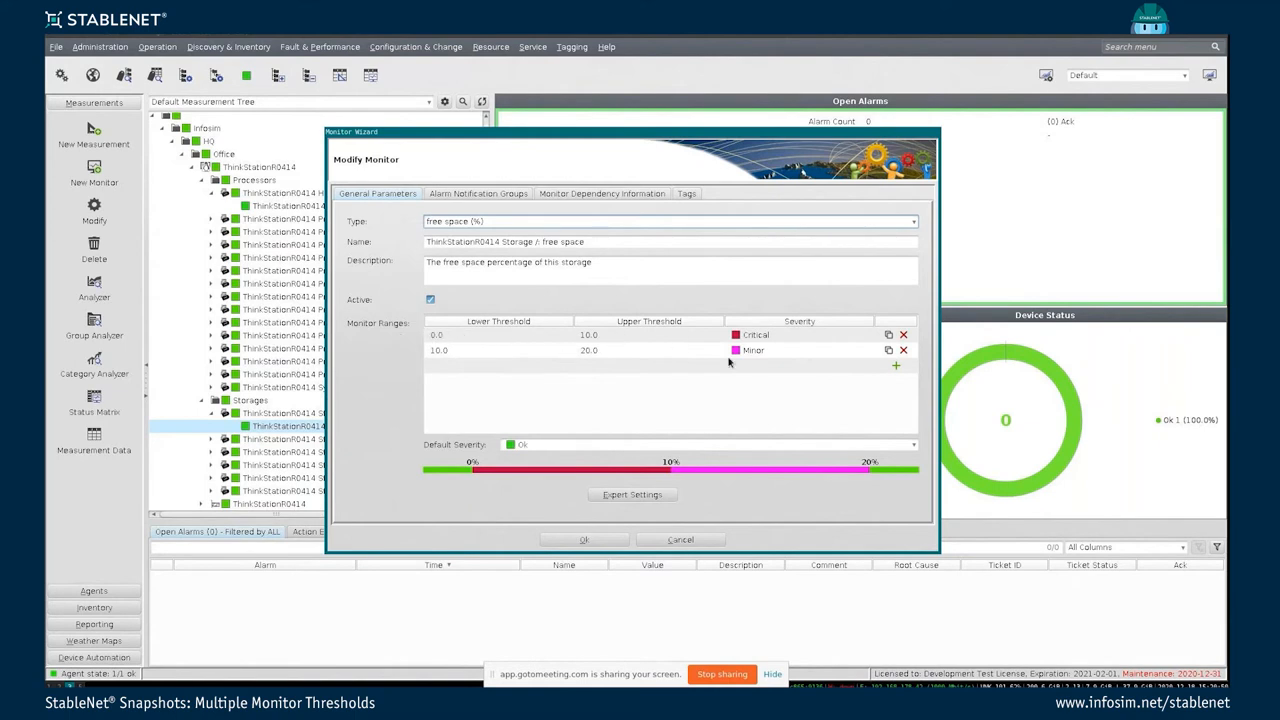
{"action": "mouse_move", "coordinate": [632, 350]}
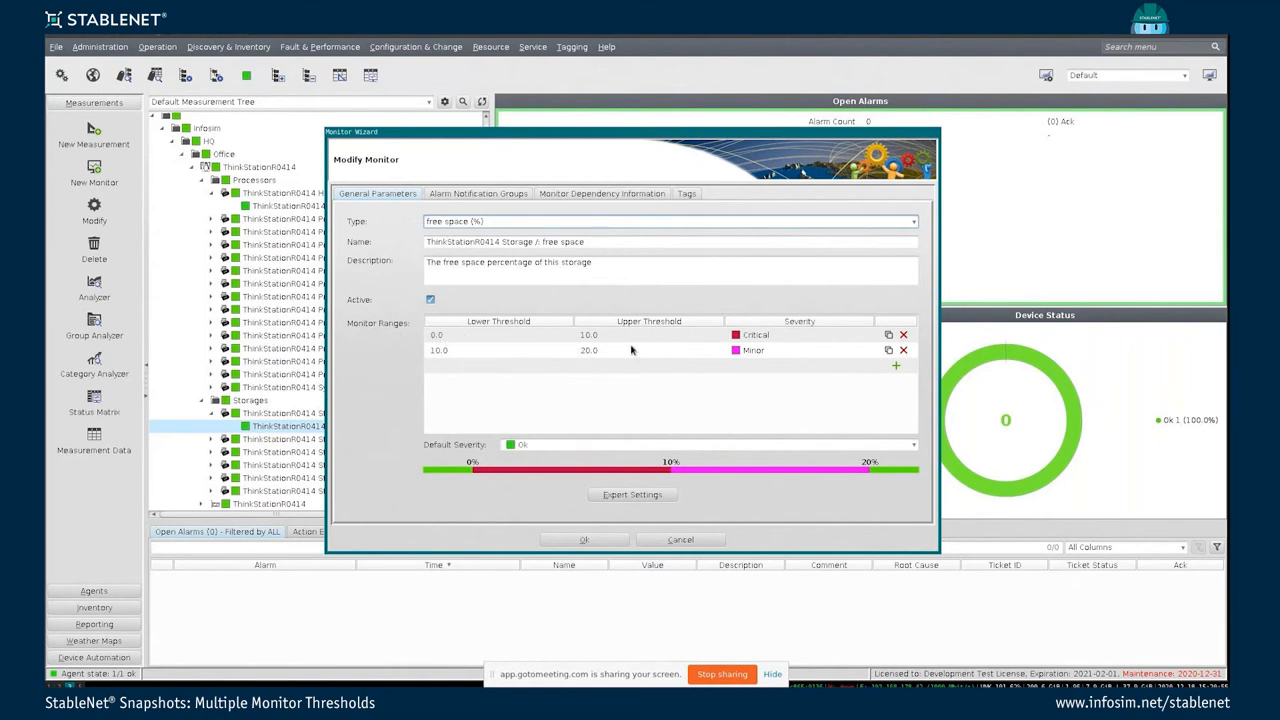
{"action": "mouse_move", "coordinate": [768, 344]}
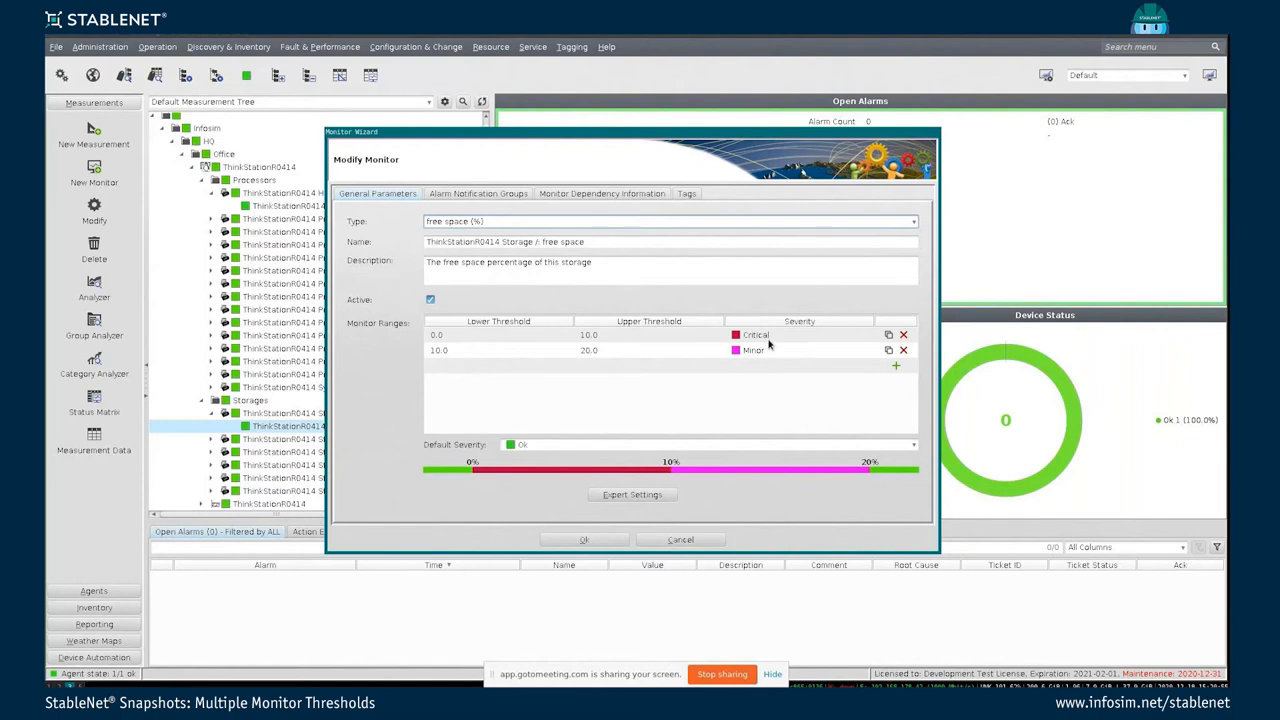
- Add an Informational threshold range (entered 20, 30.0, 40.0) and accept the monitor settings
{"action": "left_click", "coordinate": [896, 364]}
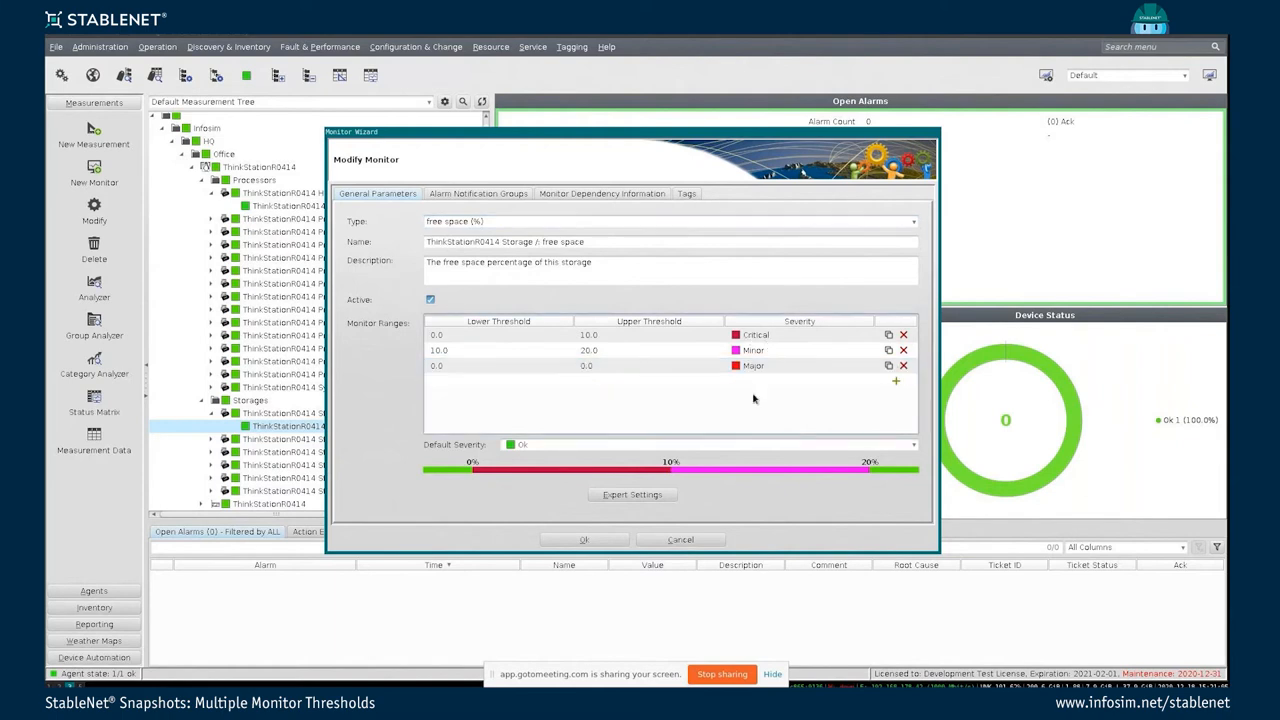
{"action": "type", "text": "20"}
{"action": "type", "text": "30"}
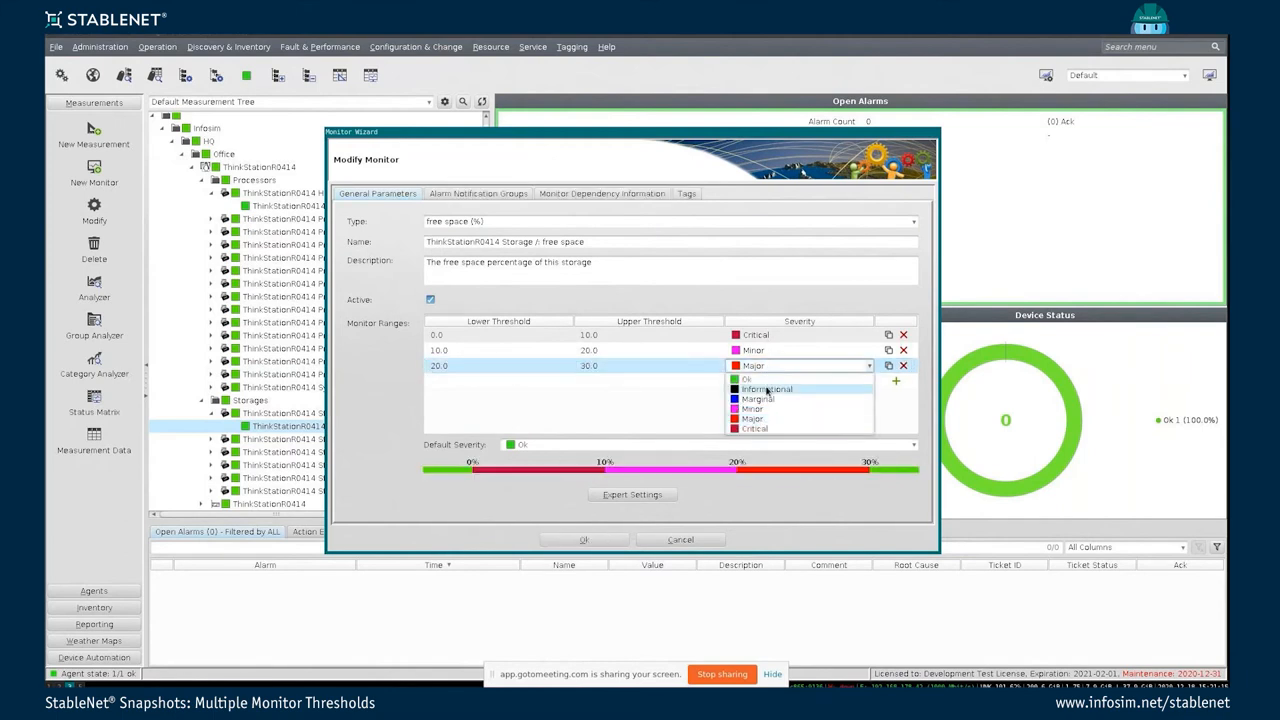
{"action": "left_click", "coordinate": [768, 388]}
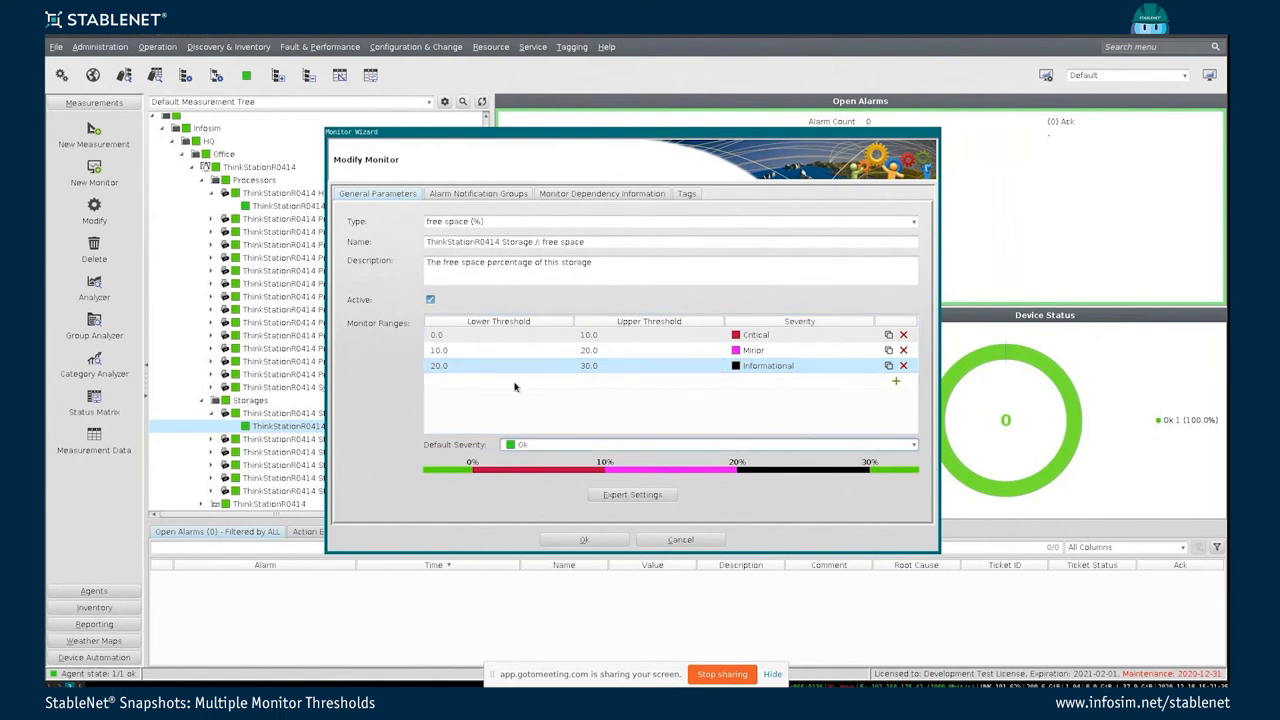
{"action": "mouse_move", "coordinate": [468, 370]}
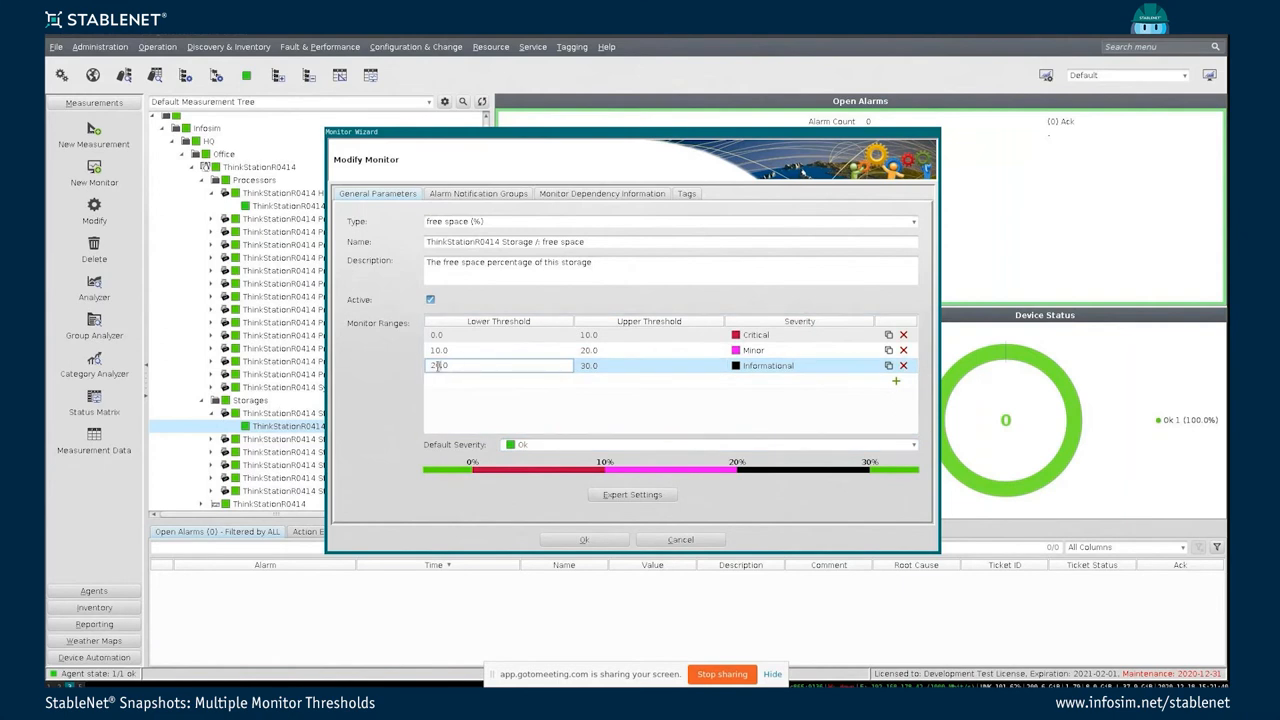
{"action": "type", "text": "30.0"}
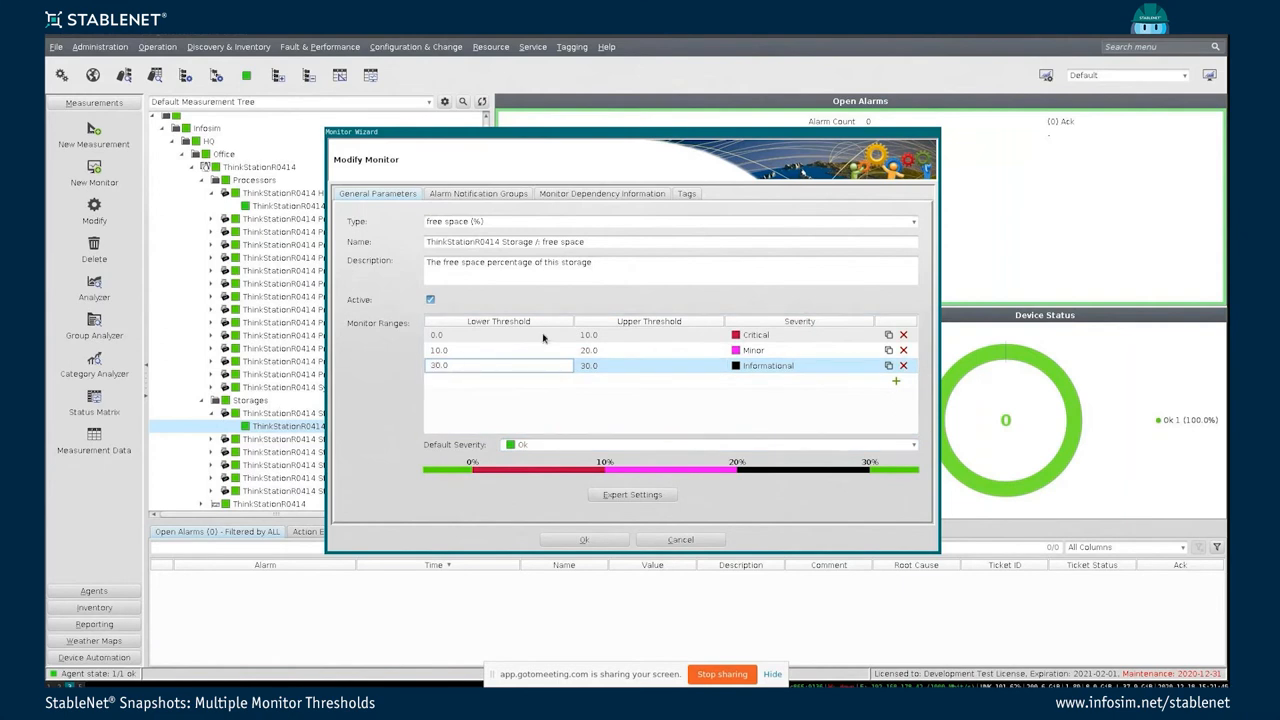
{"action": "type", "text": "40.0"}
{"action": "left_click", "coordinate": [650, 364]}
{"action": "type", "text": "60"}
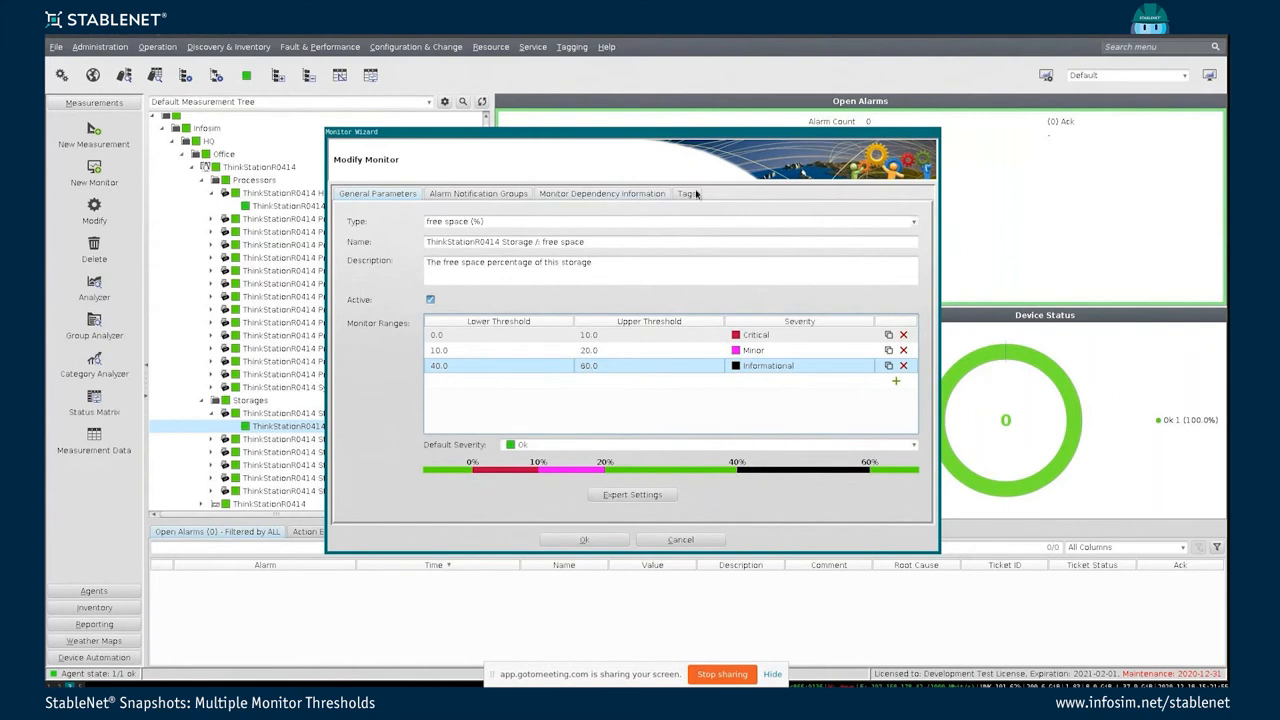
{"action": "mouse_move", "coordinate": [788, 576]}
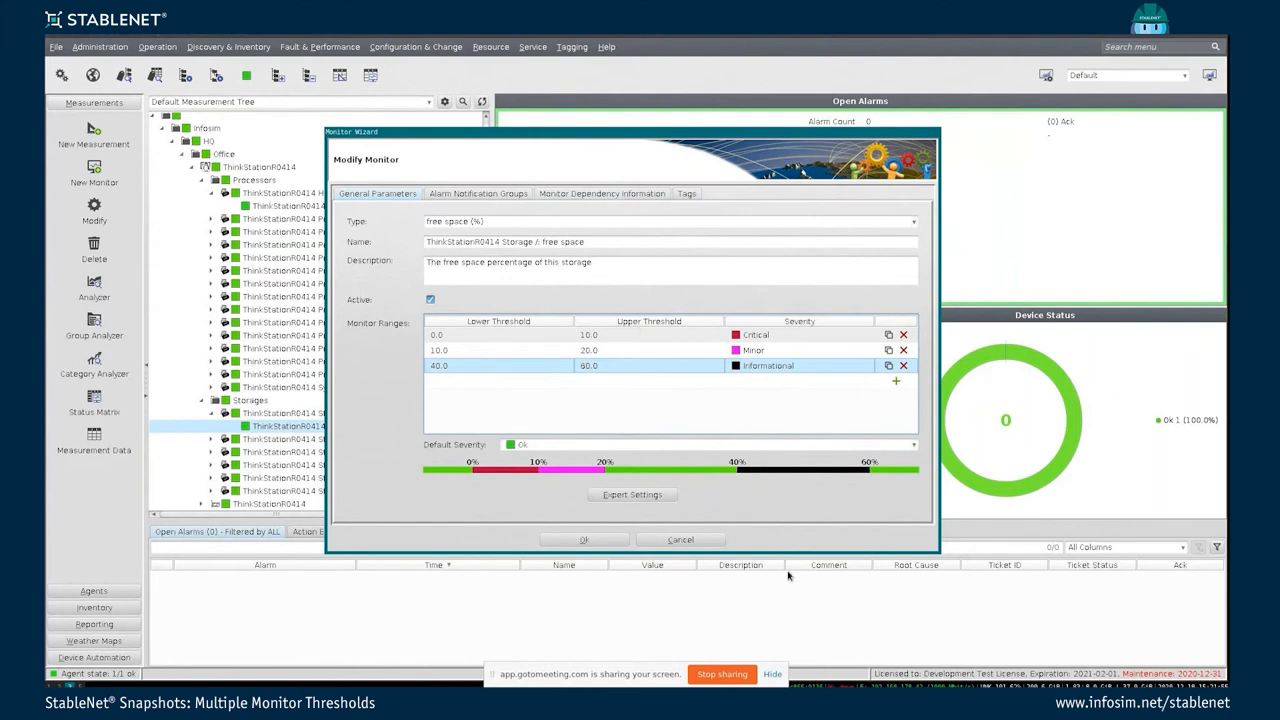
{"action": "mouse_move", "coordinate": [448, 460]}
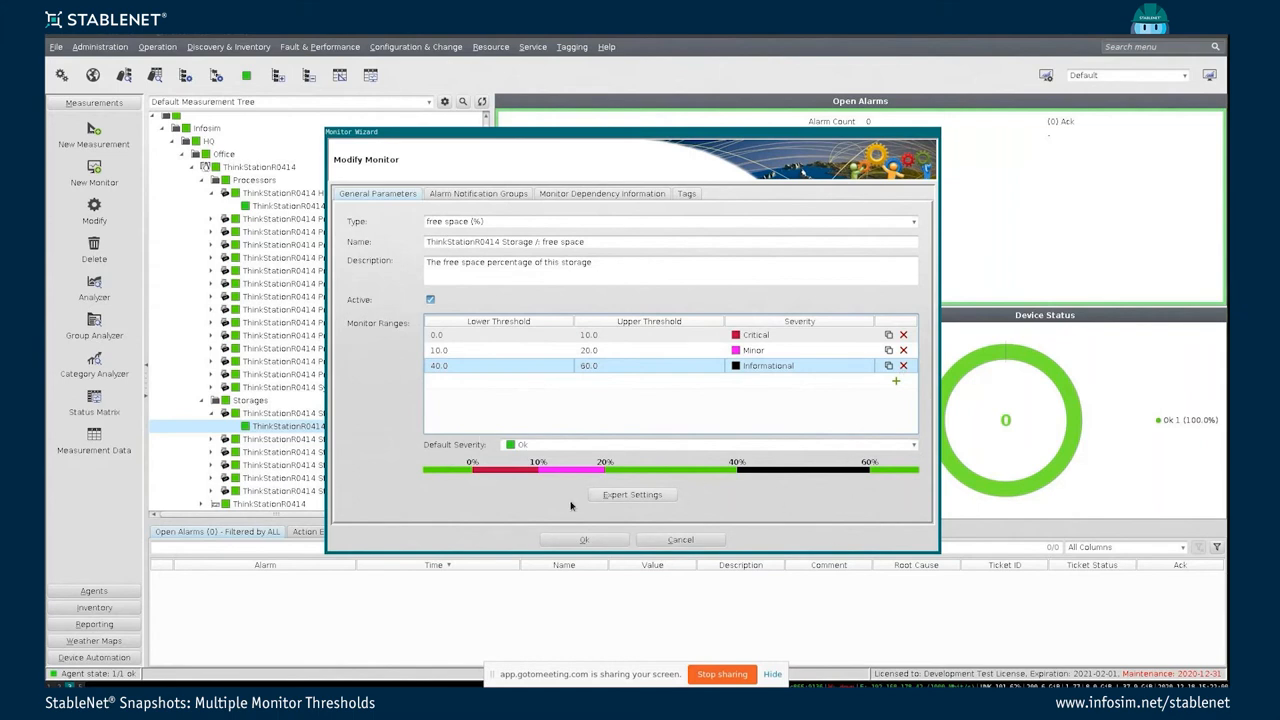
{"action": "mouse_move", "coordinate": [840, 560]}
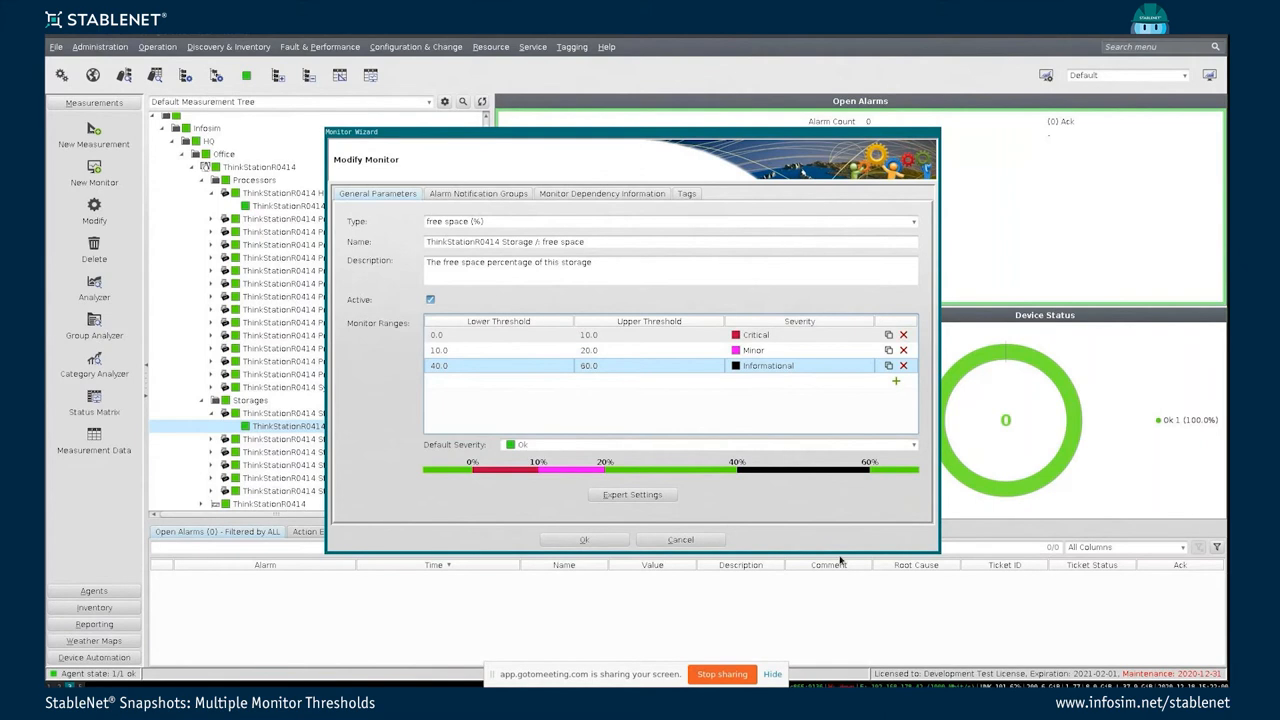
{"action": "mouse_move", "coordinate": [638, 424]}
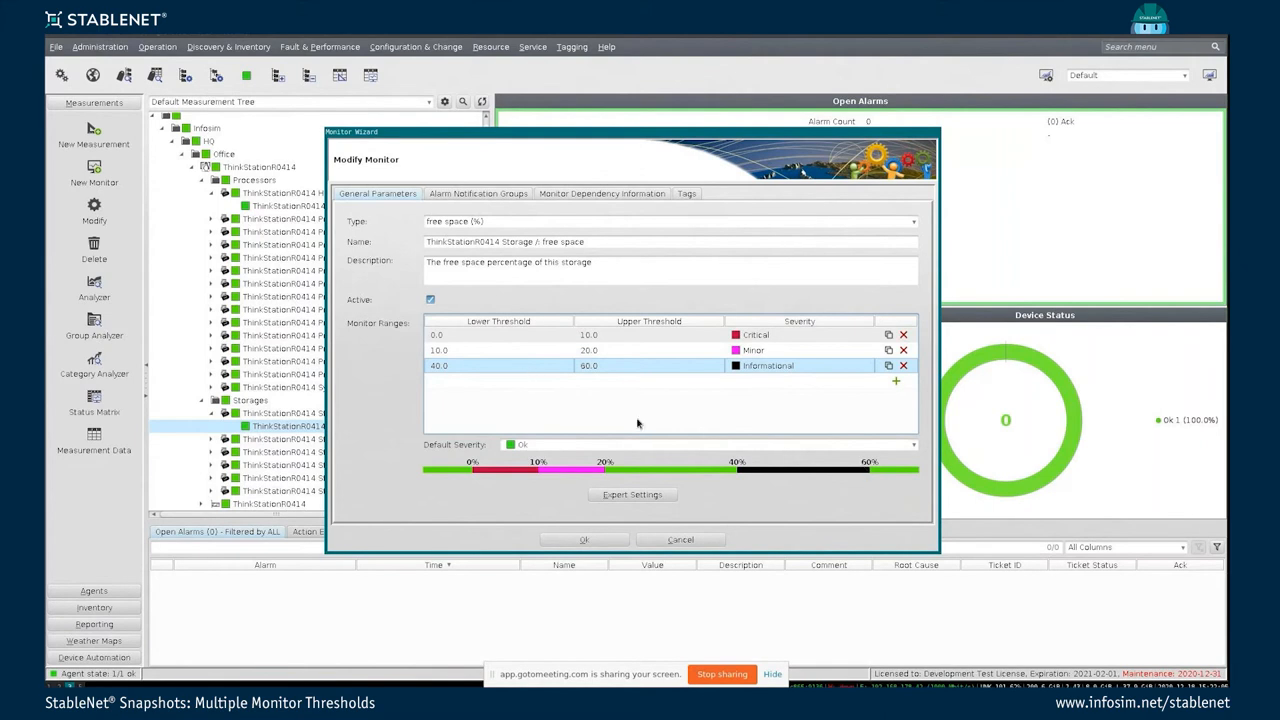
{"action": "left_click", "coordinate": [584, 540]}
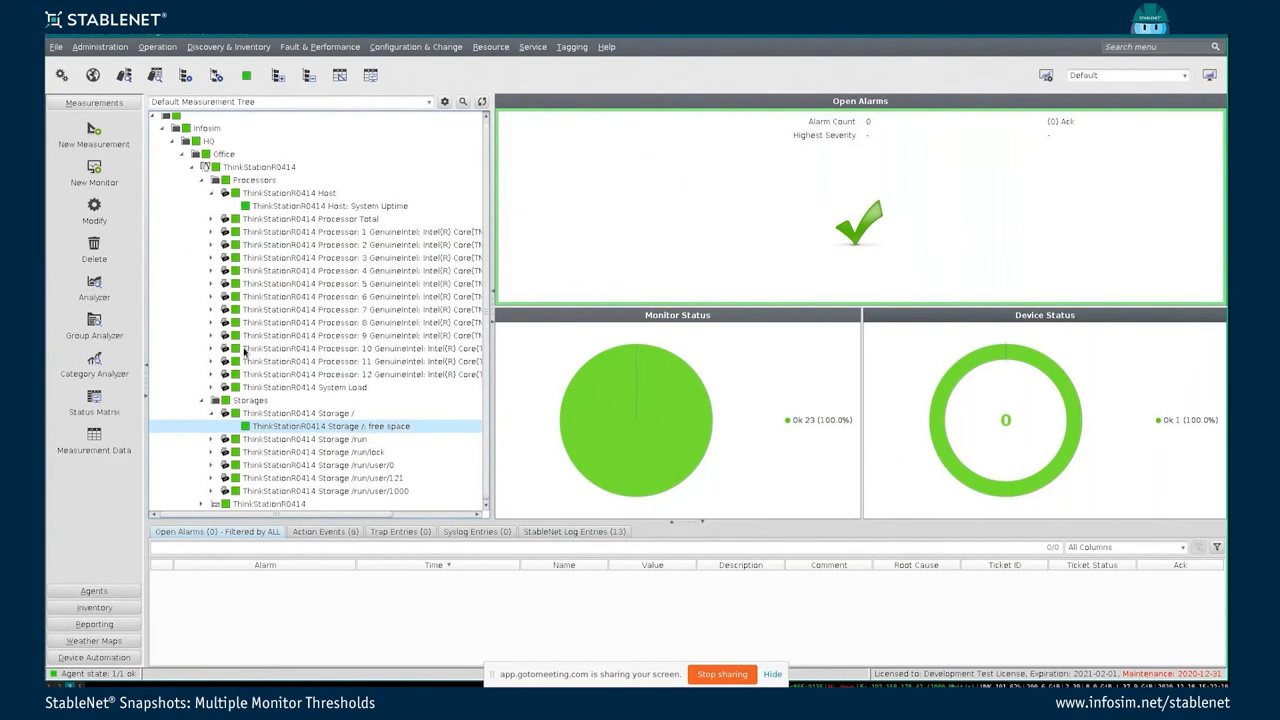
{"action": "mouse_move", "coordinate": [104, 288]}
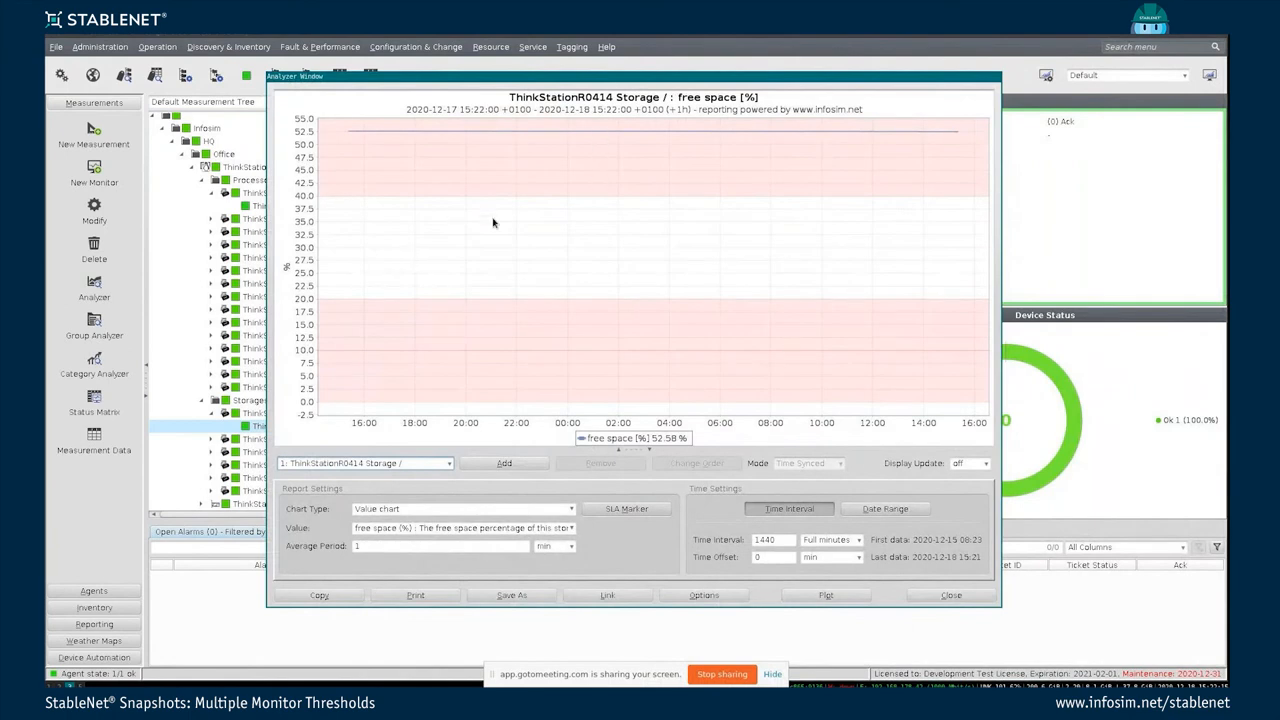
{"action": "mouse_move", "coordinate": [346, 330]}
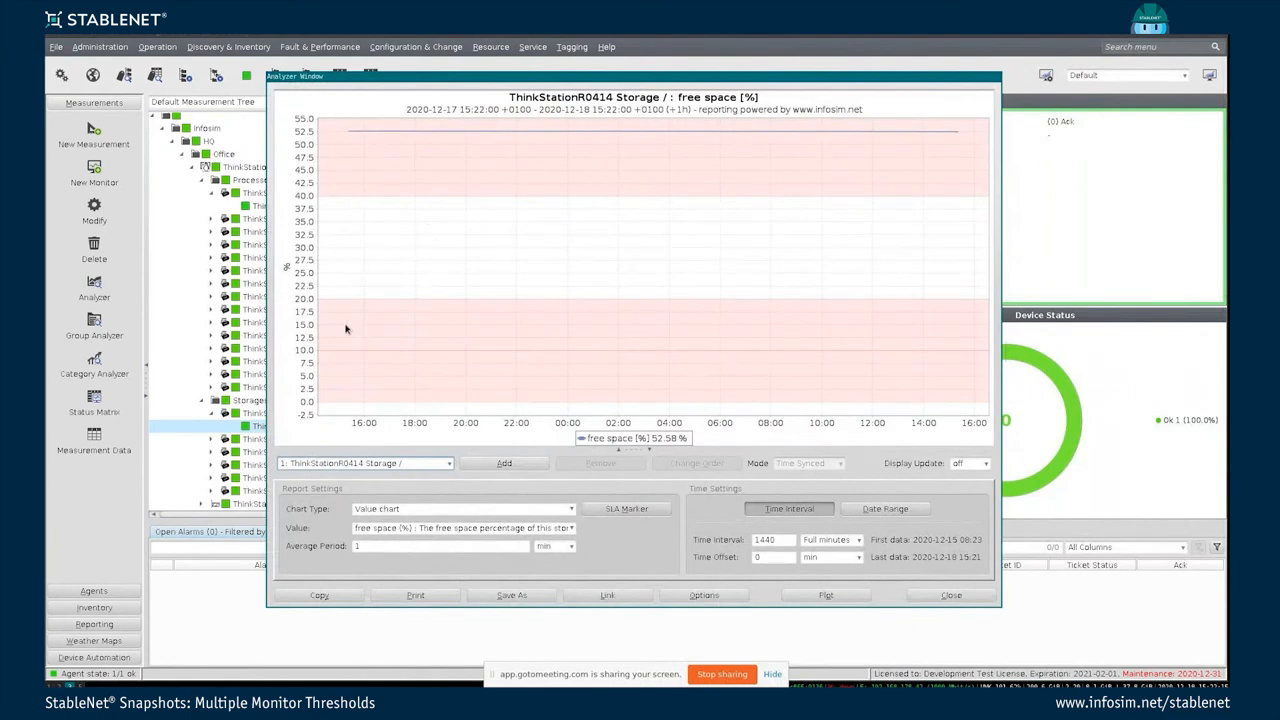
{"action": "mouse_move", "coordinate": [630, 152]}
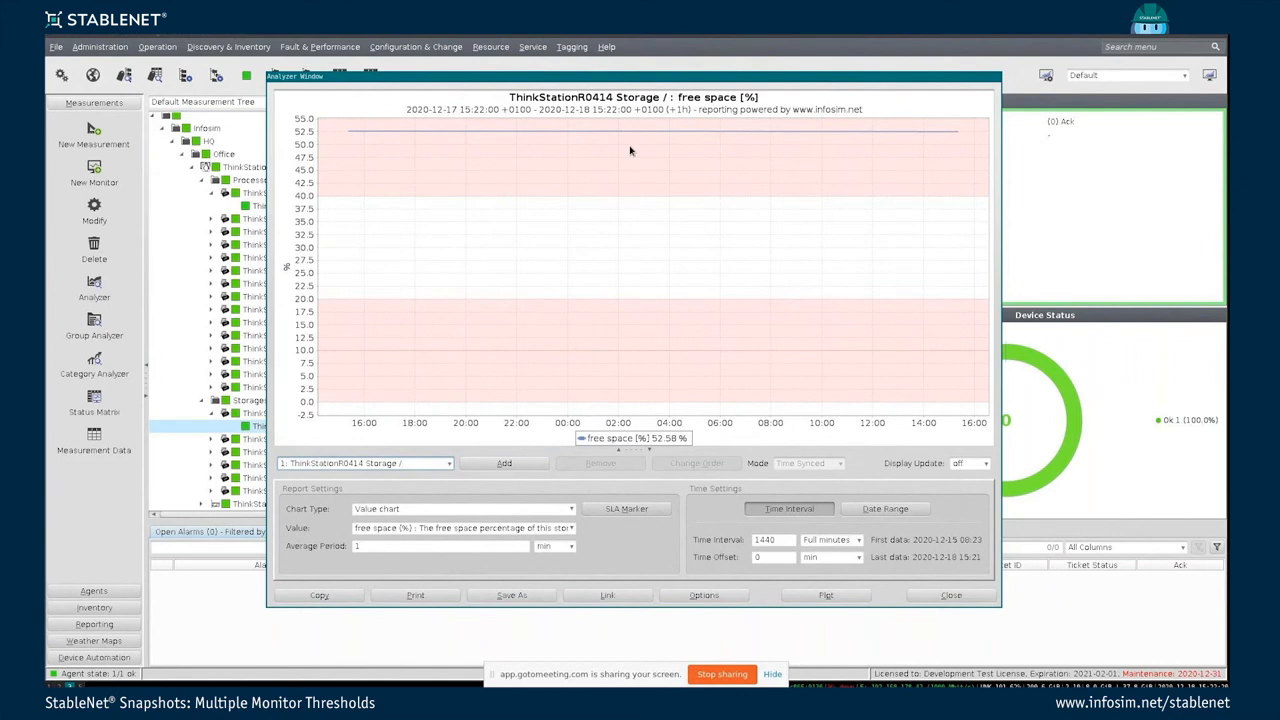
{"action": "mouse_move", "coordinate": [892, 164]}
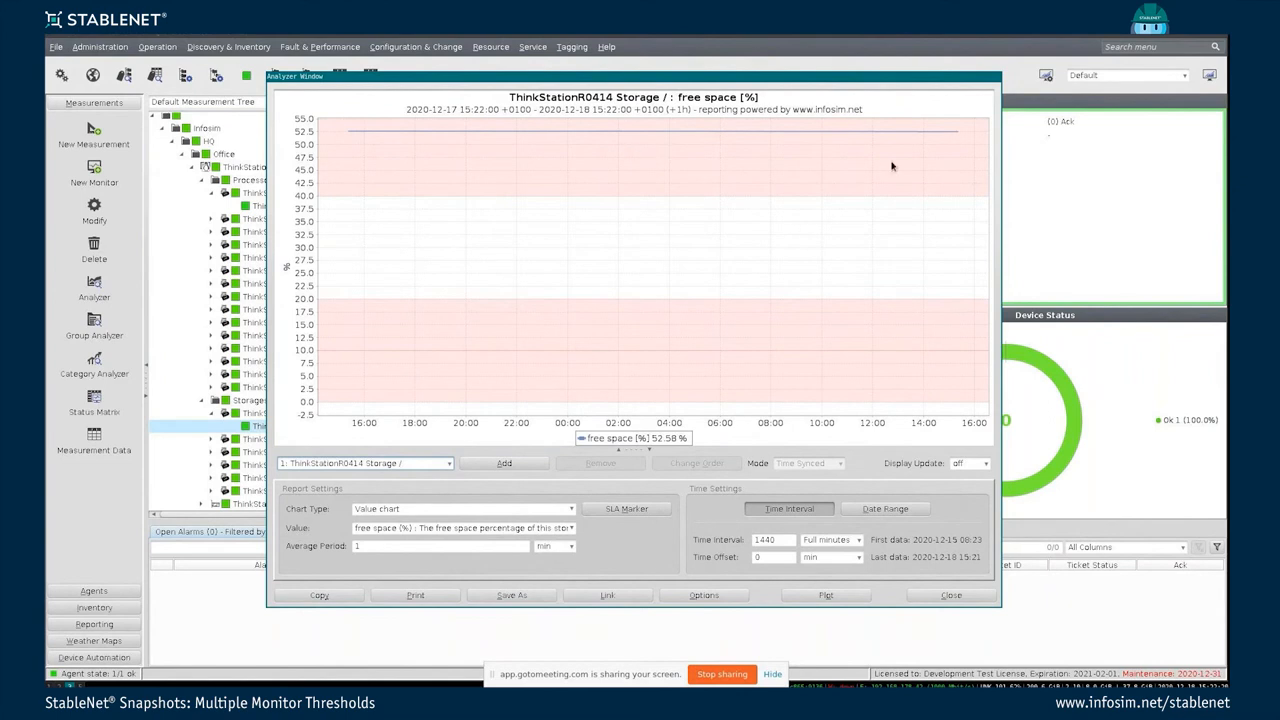
{"action": "mouse_move", "coordinate": [360, 136]}
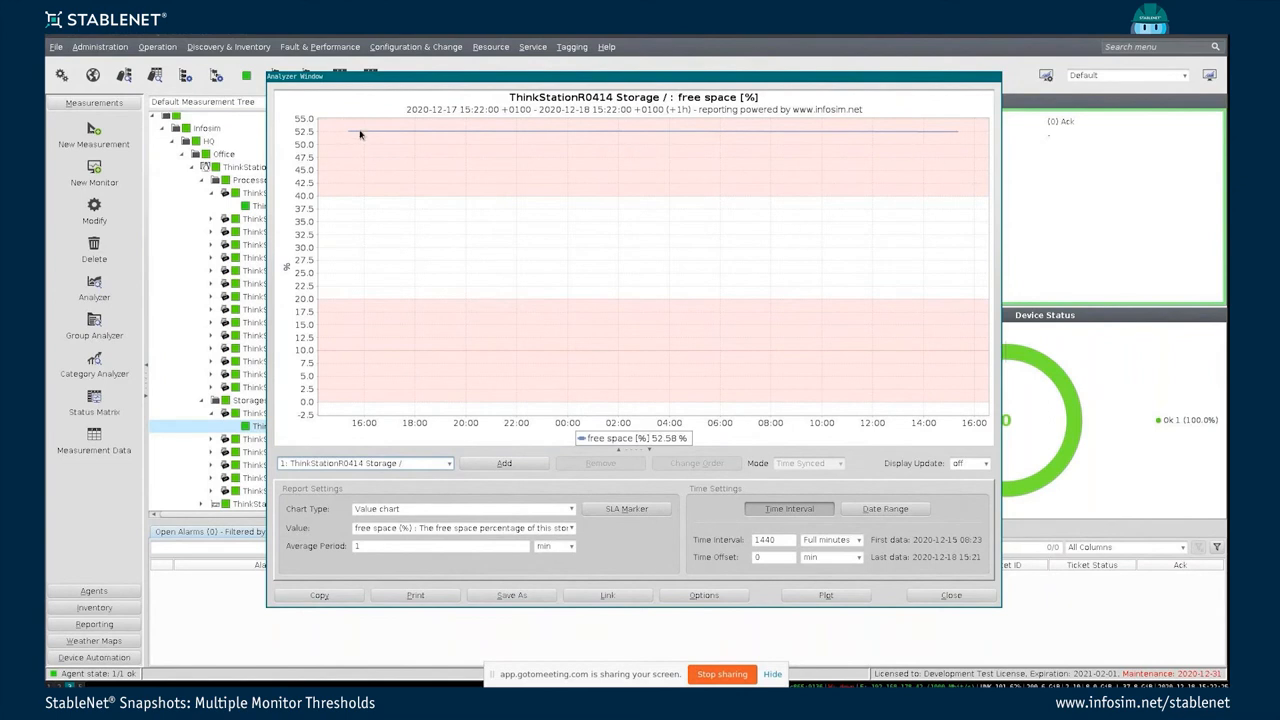
{"action": "mouse_move", "coordinate": [332, 142]}
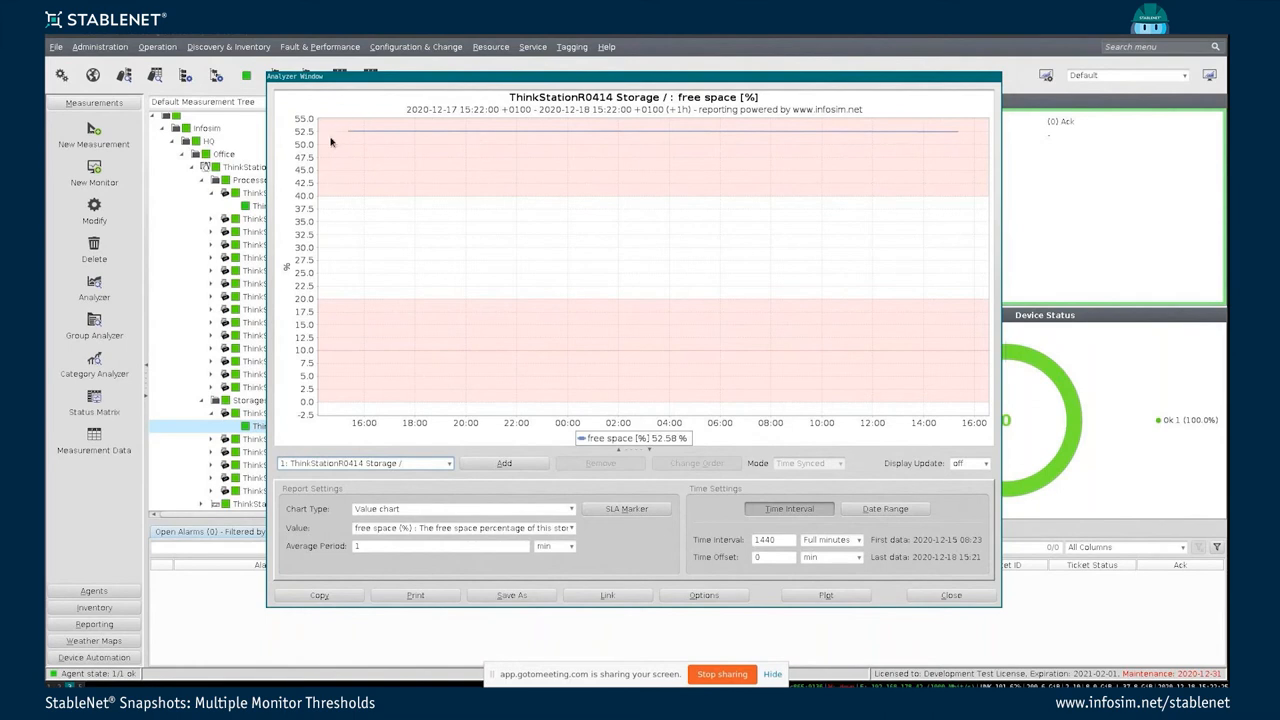
{"action": "mouse_move", "coordinate": [358, 136]}
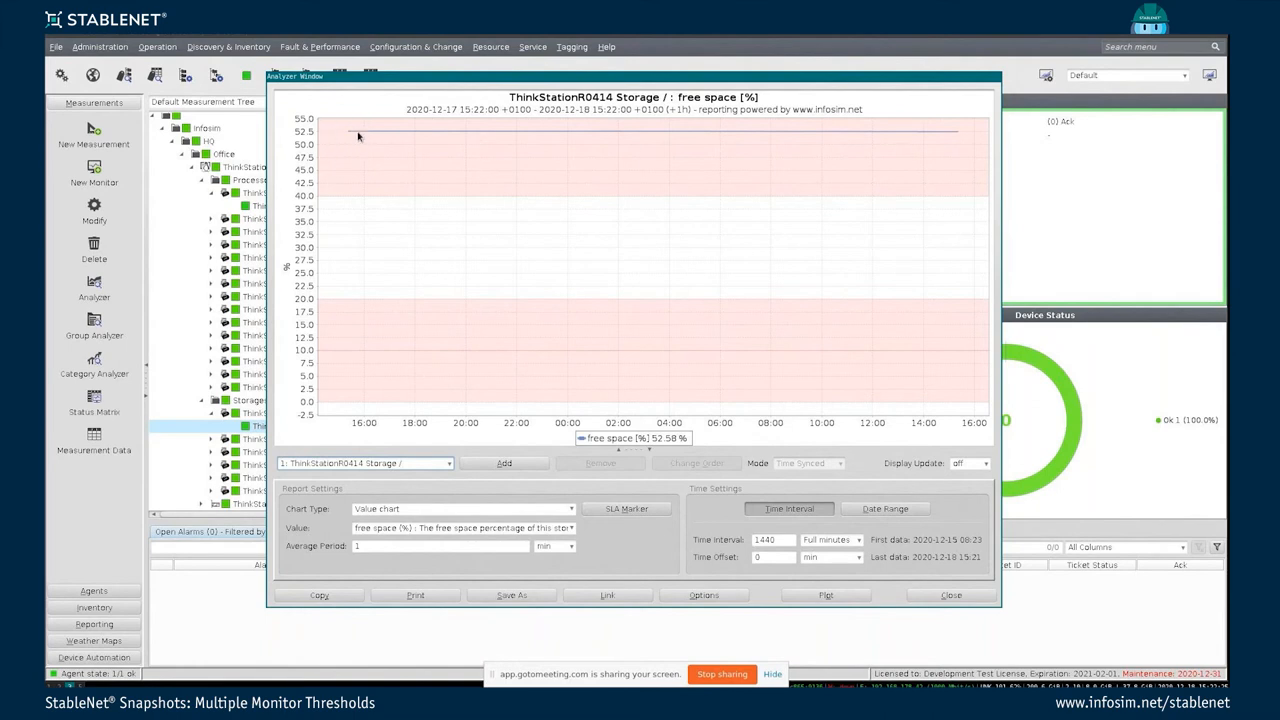
{"action": "mouse_move", "coordinate": [944, 168]}
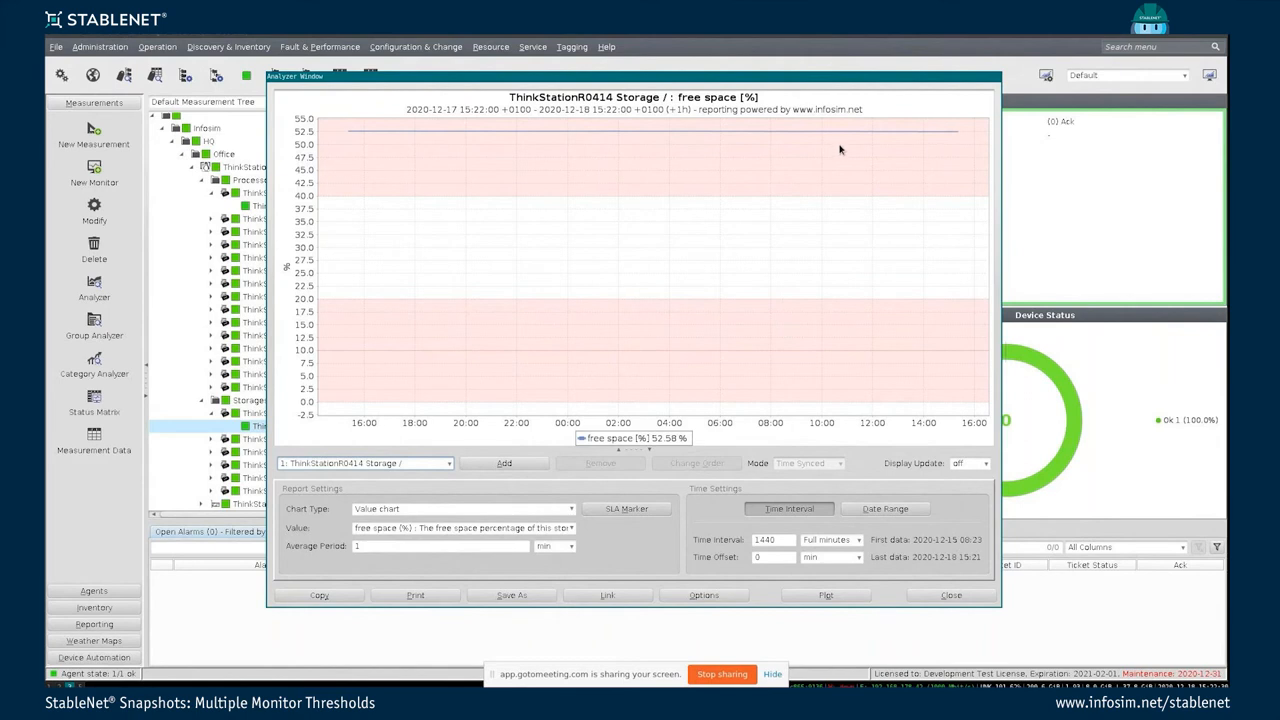
{"action": "mouse_move", "coordinate": [880, 206]}
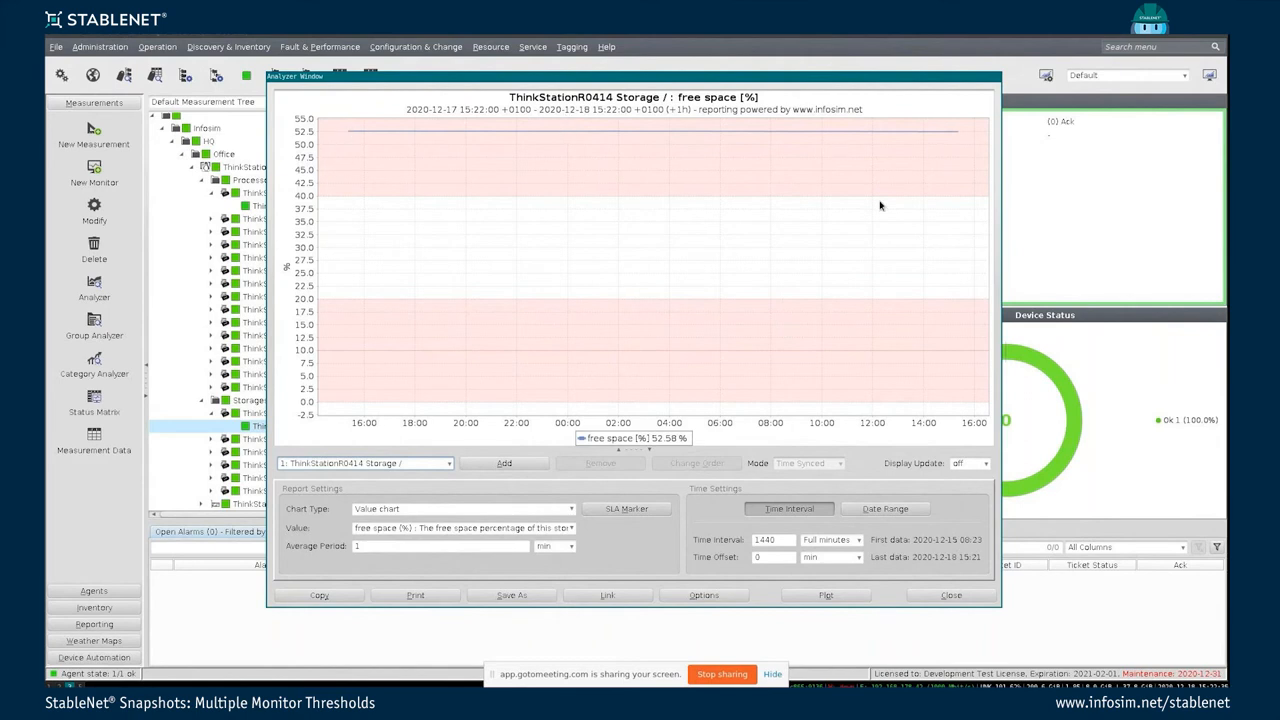
{"action": "mouse_move", "coordinate": [948, 162]}
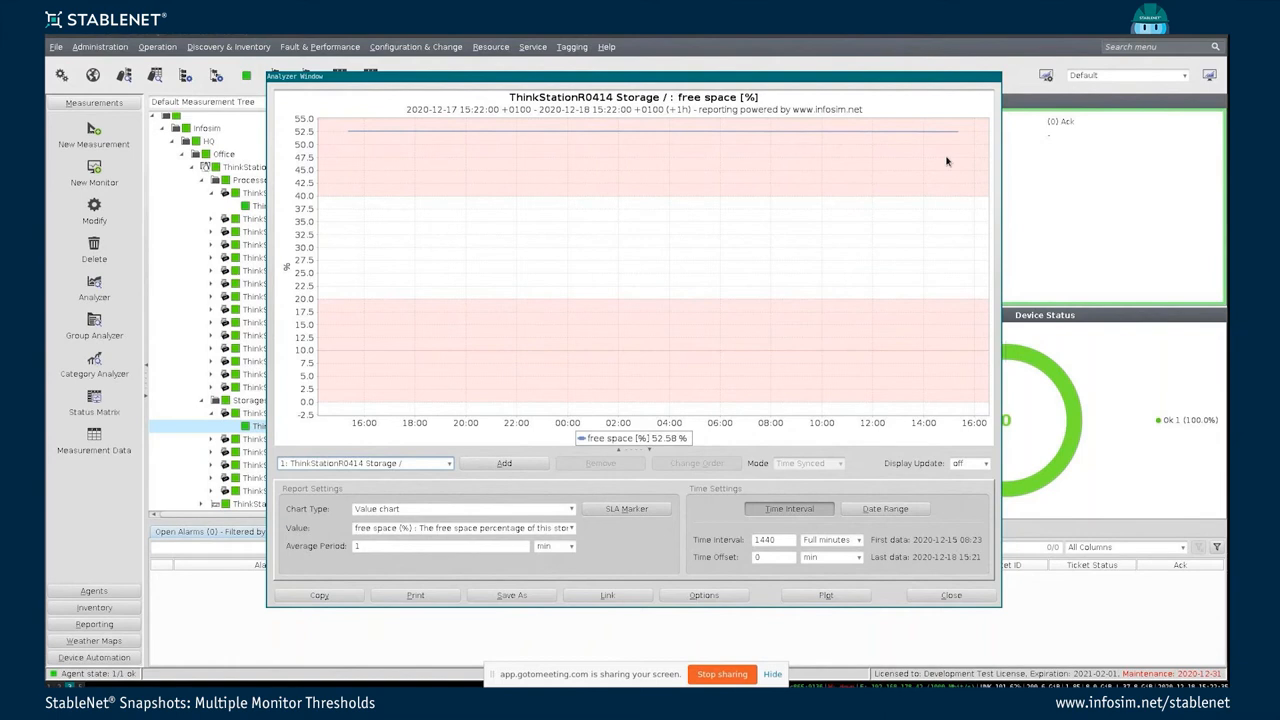
{"action": "mouse_move", "coordinate": [844, 144]}
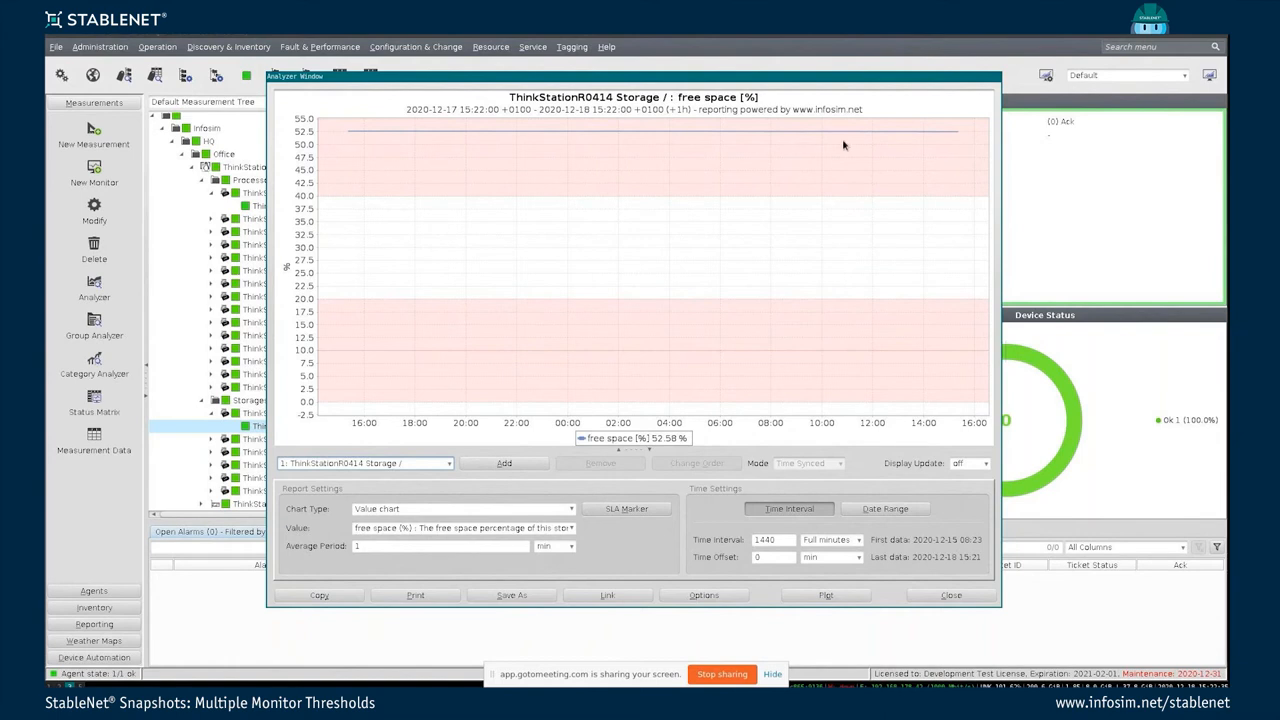
{"action": "mouse_move", "coordinate": [622, 308]}
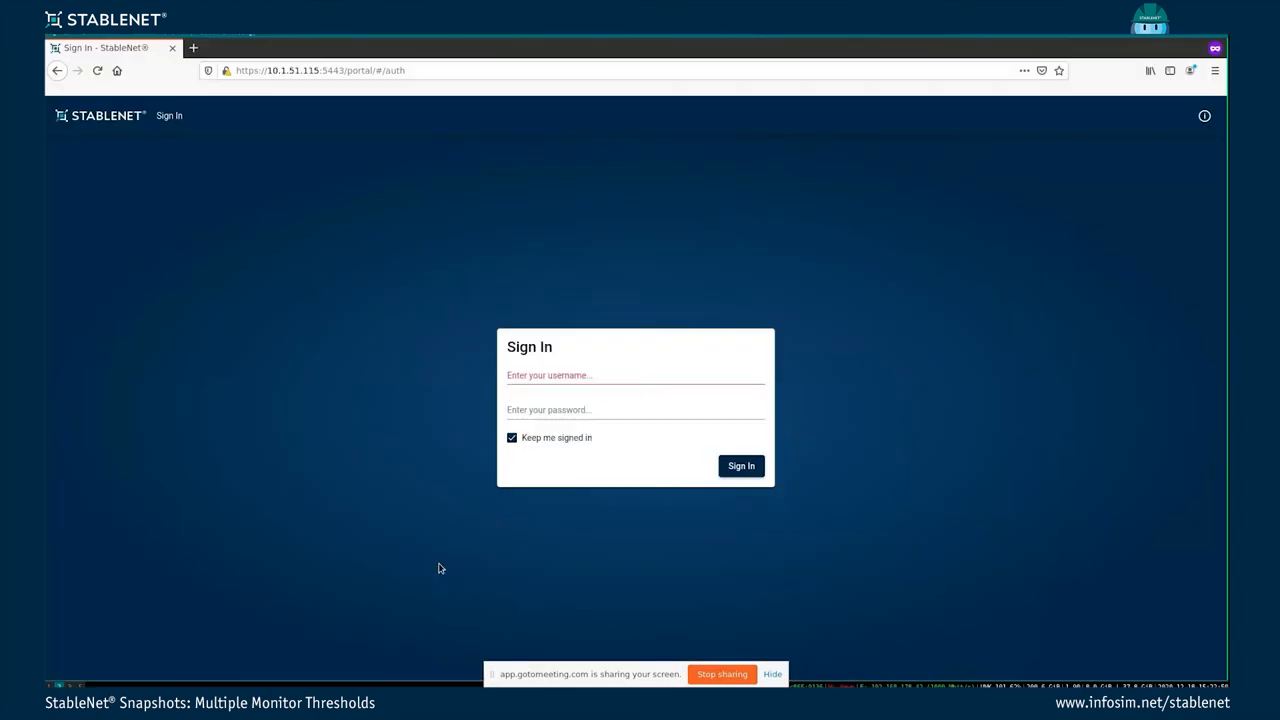
- Sign in with username 'infos' and show the Inventory device overview
{"action": "left_click", "coordinate": [636, 376]}
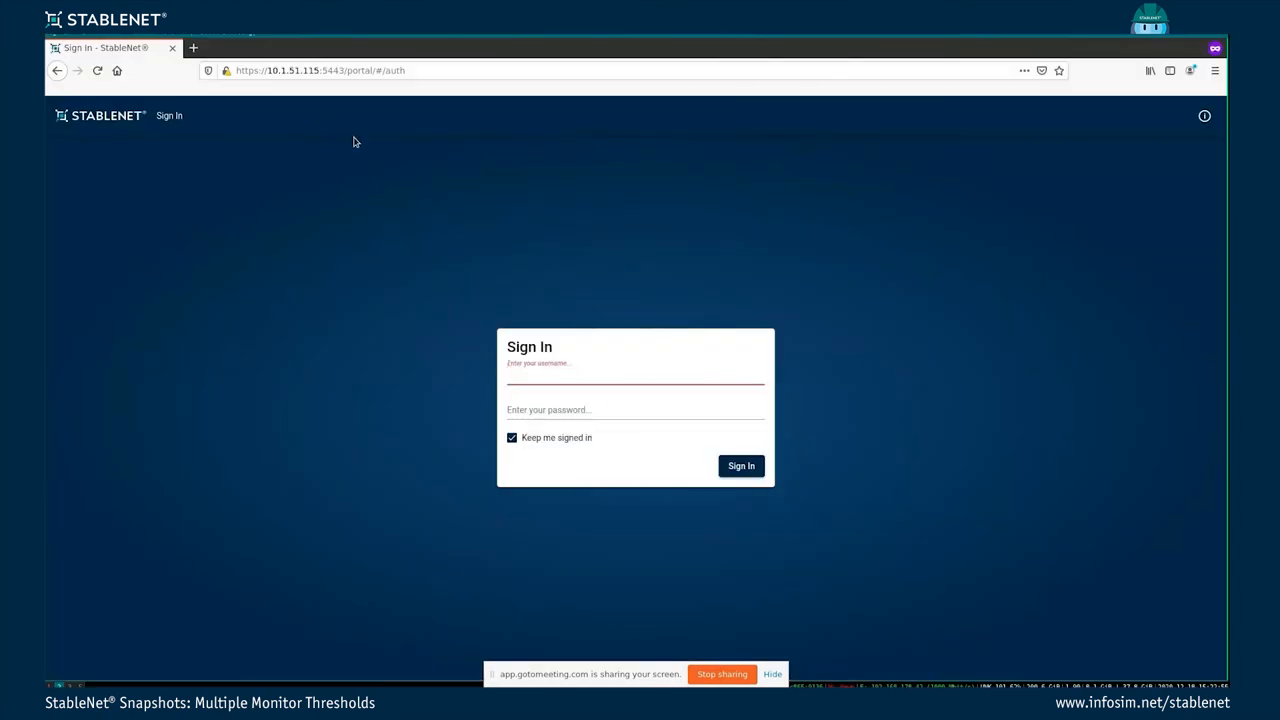
{"action": "mouse_move", "coordinate": [460, 104]}
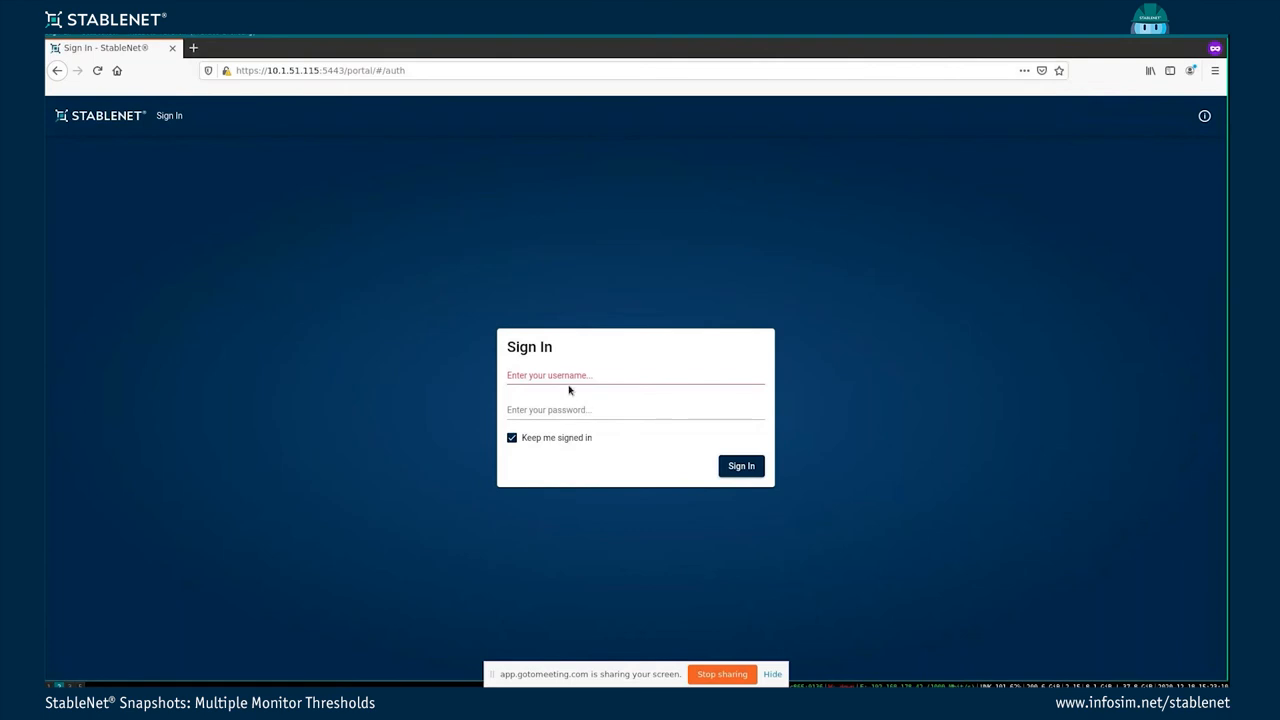
{"action": "type", "text": "infosim"}
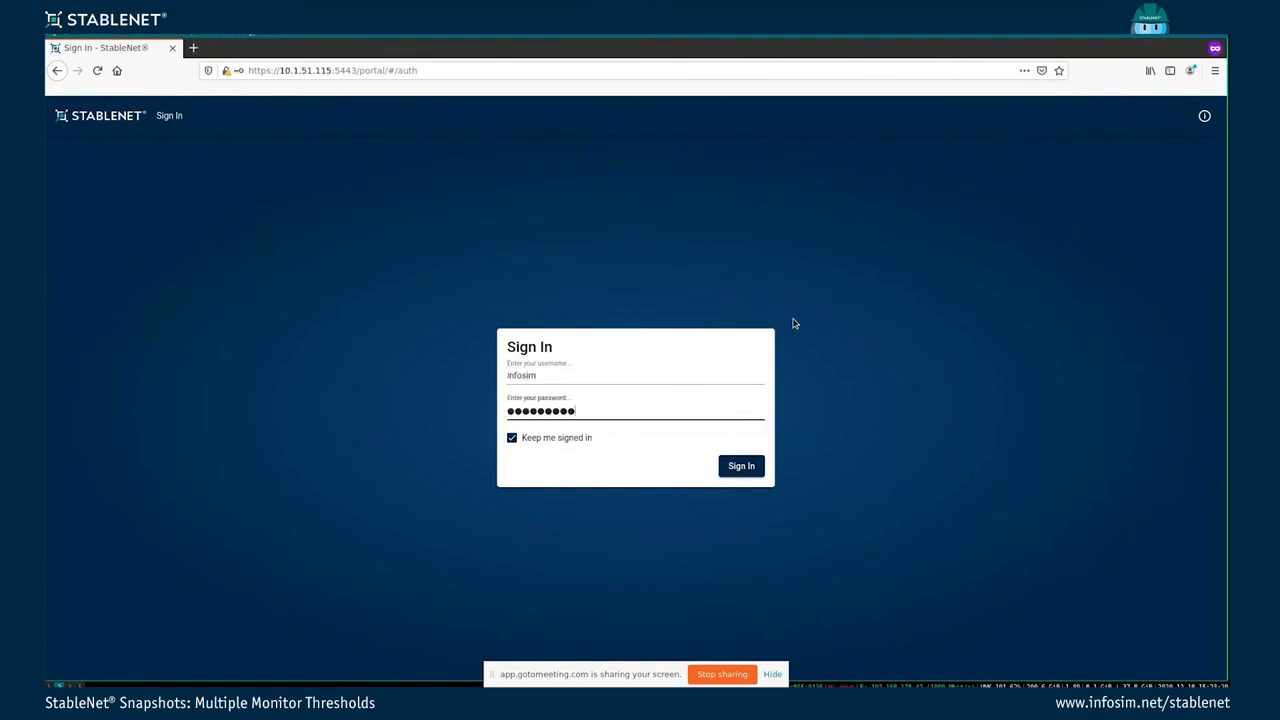
{"action": "left_click", "coordinate": [64, 114]}
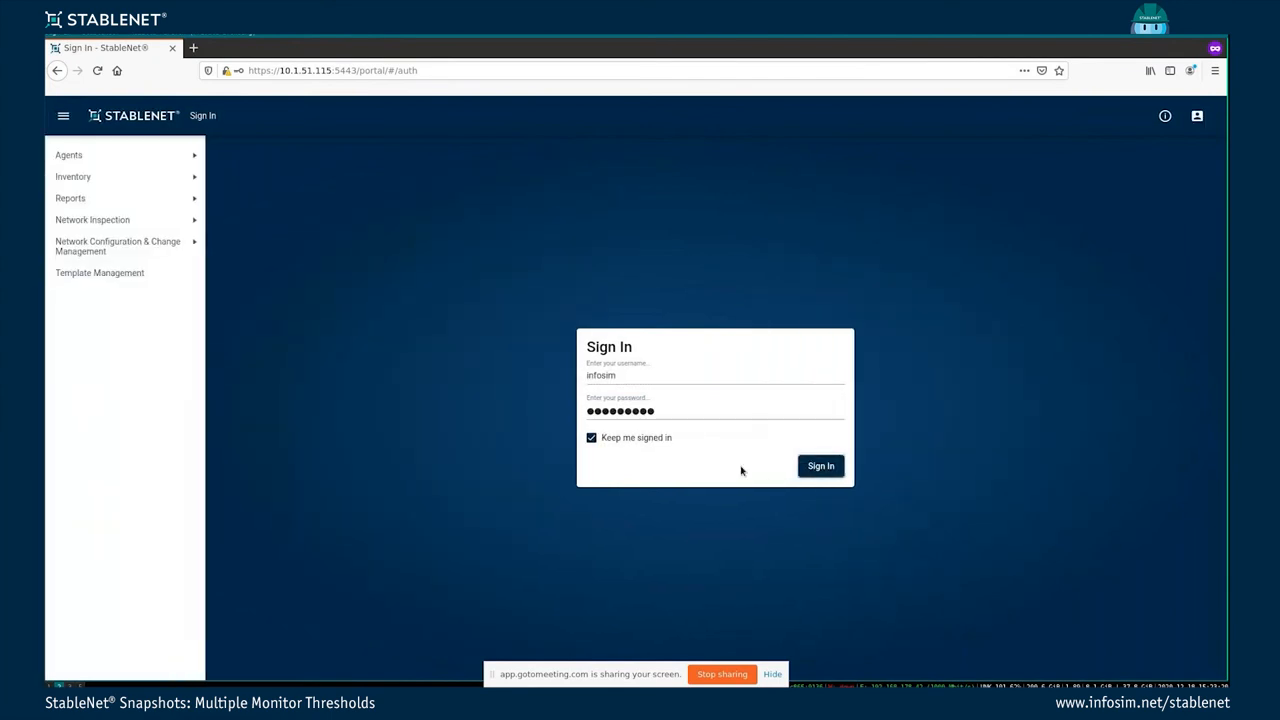
{"action": "left_click", "coordinate": [820, 464]}
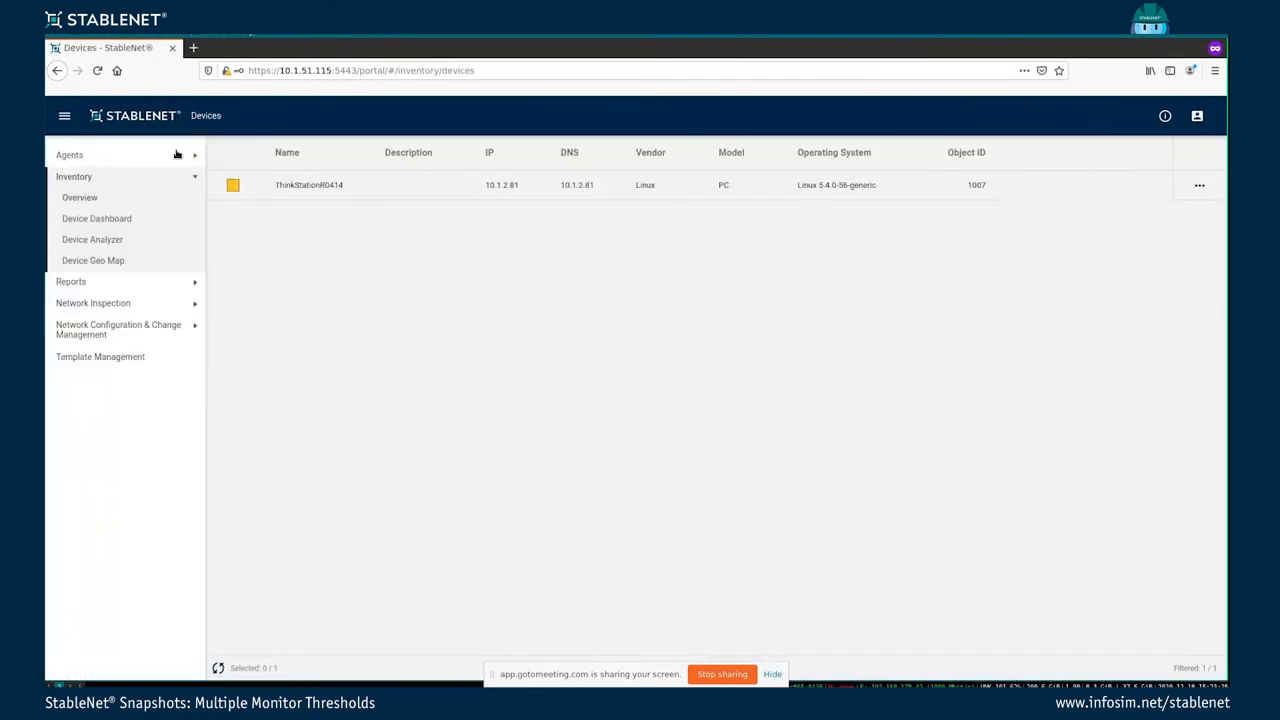
{"action": "mouse_move", "coordinate": [178, 380]}
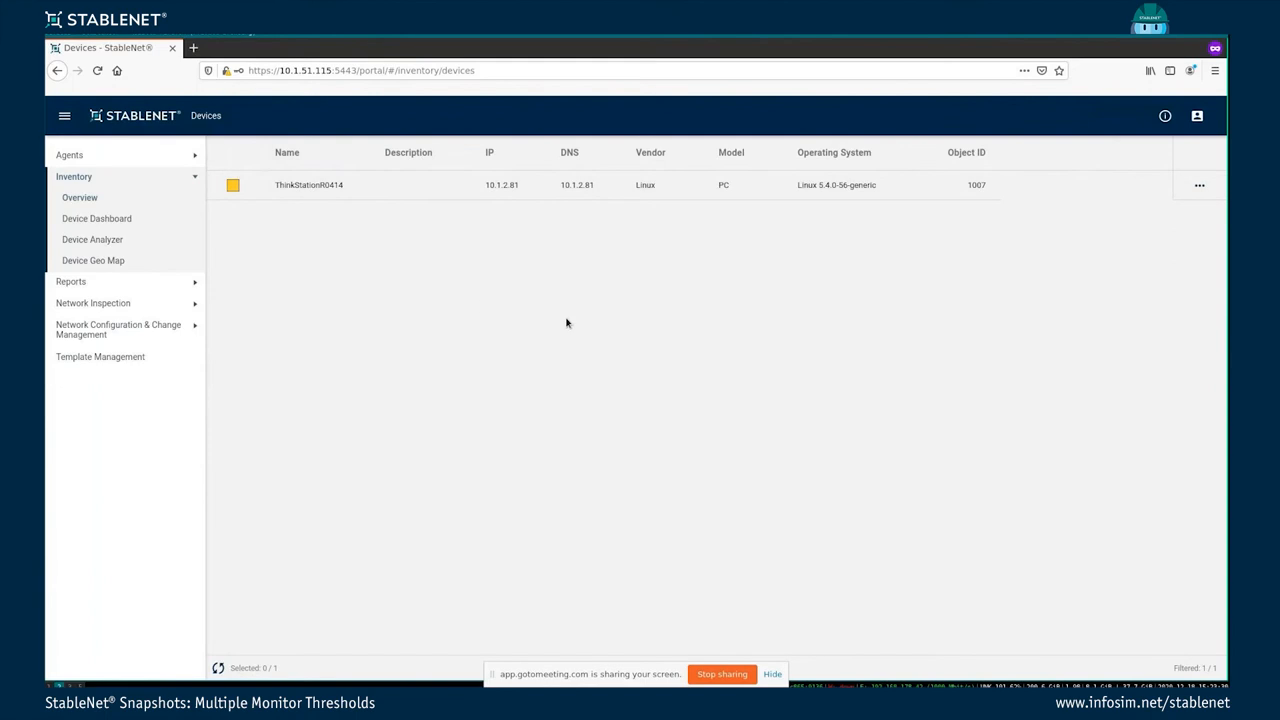
- In Template Editor, choose Discovery Files and load multiple_monitor_thresholds.xml
{"action": "left_click", "coordinate": [100, 356]}
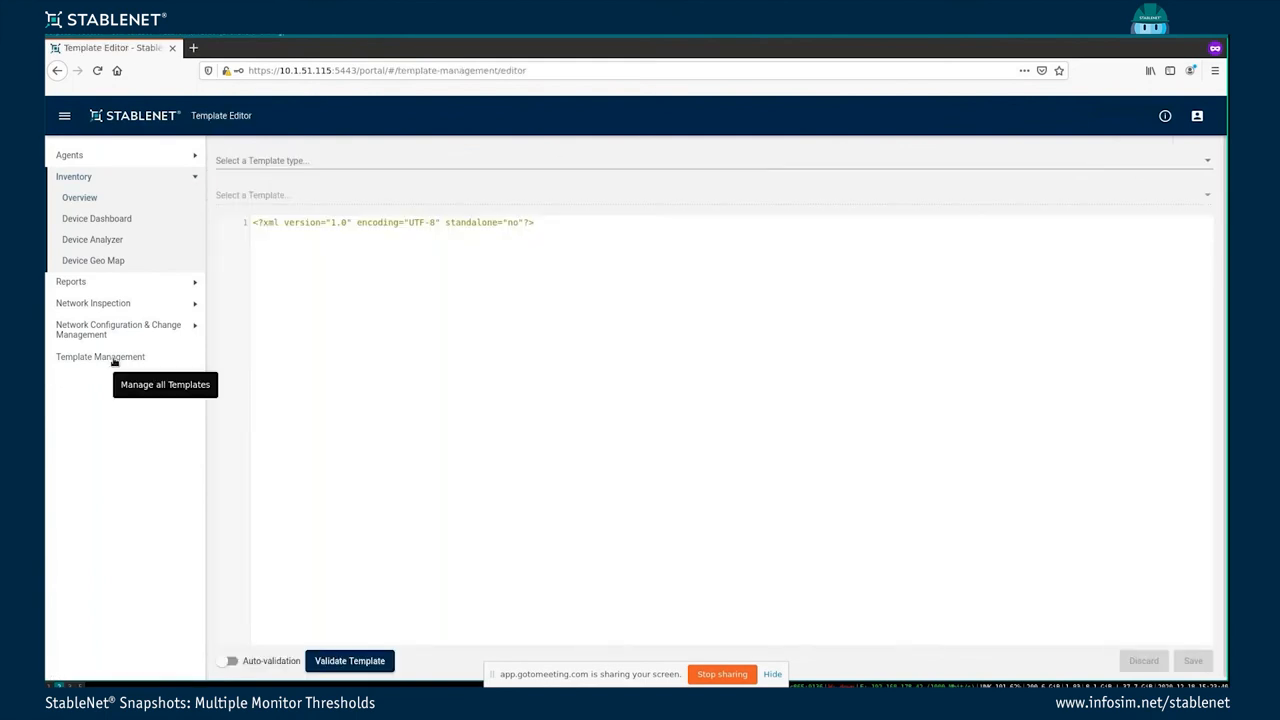
{"action": "left_click", "coordinate": [710, 160]}
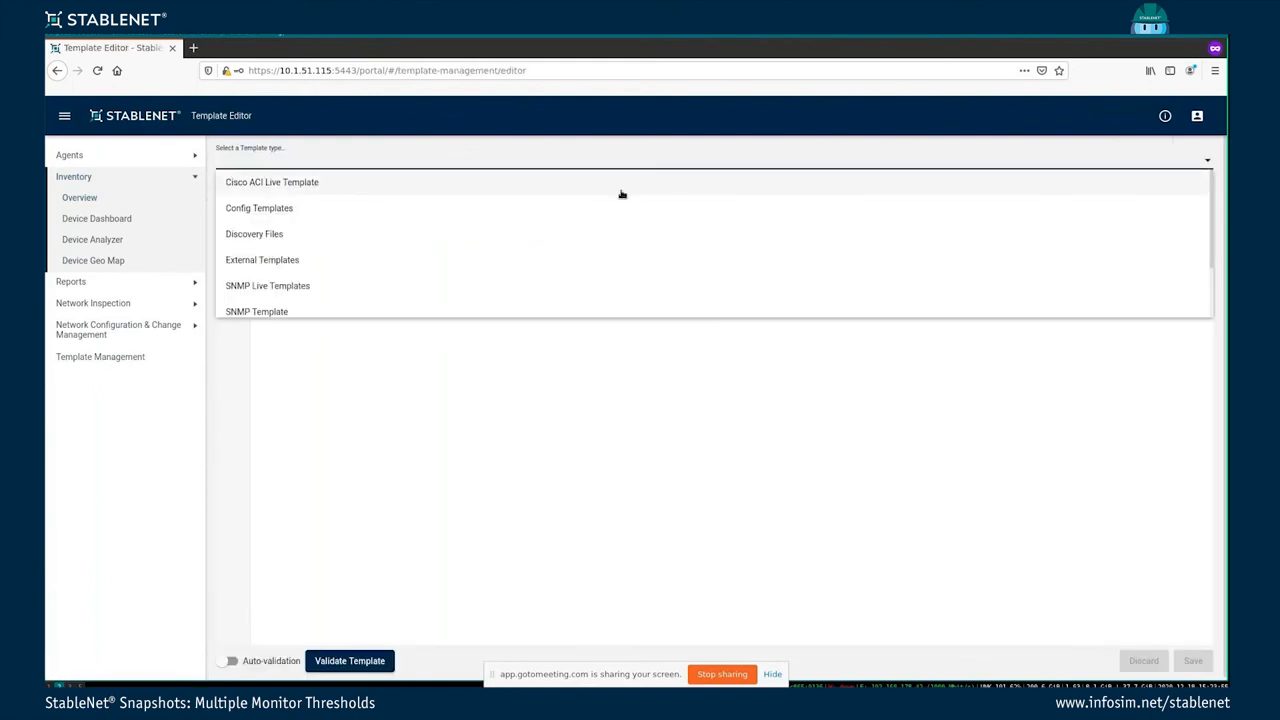
{"action": "left_click", "coordinate": [254, 232]}
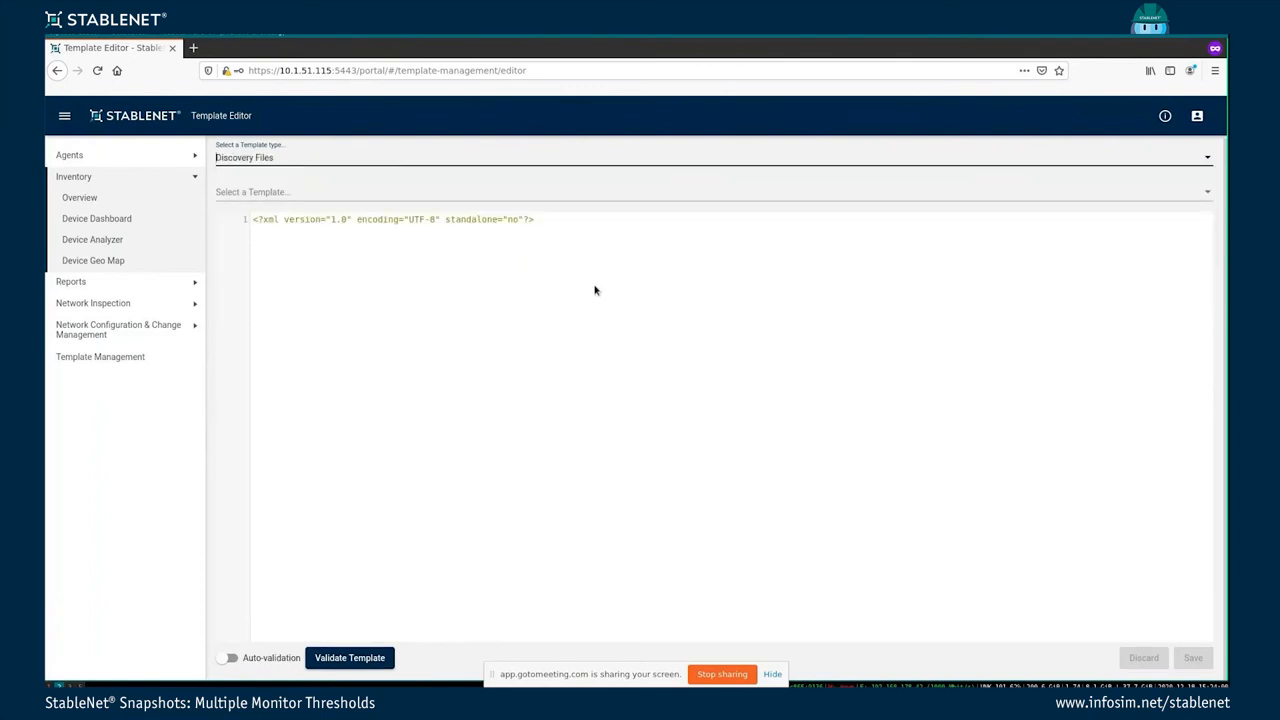
{"action": "left_click", "coordinate": [710, 192]}
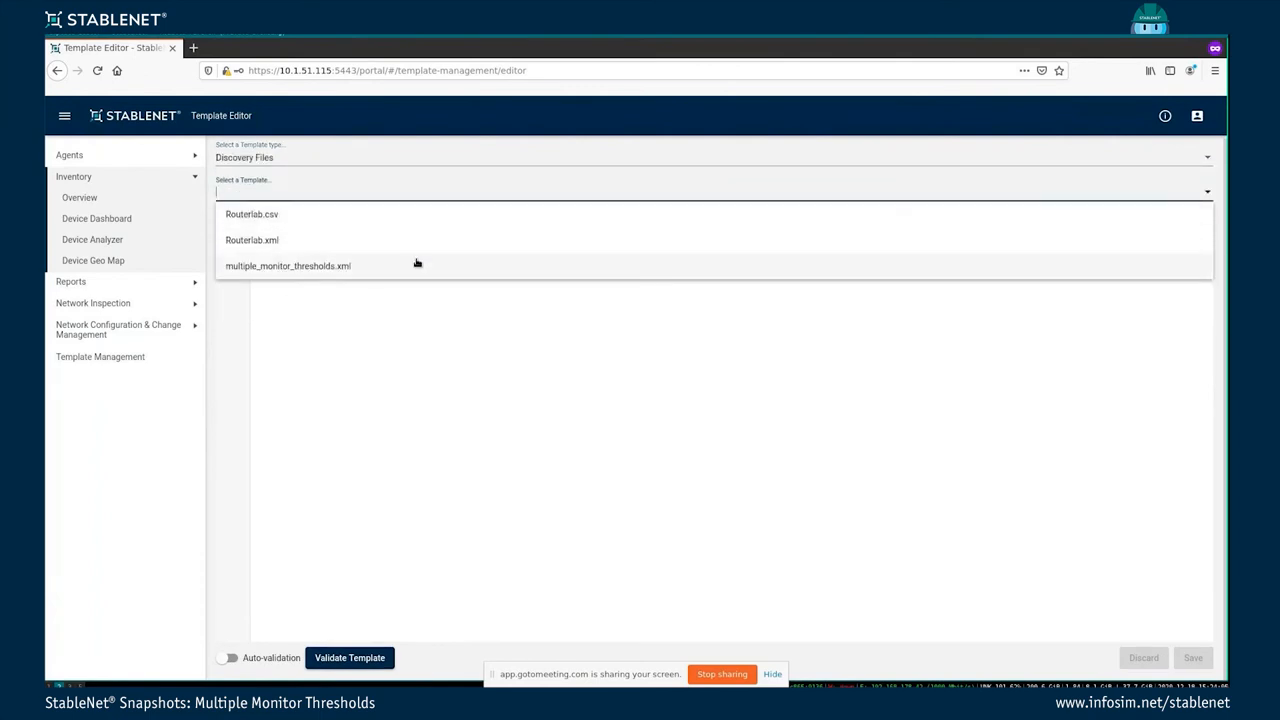
{"action": "mouse_move", "coordinate": [452, 264]}
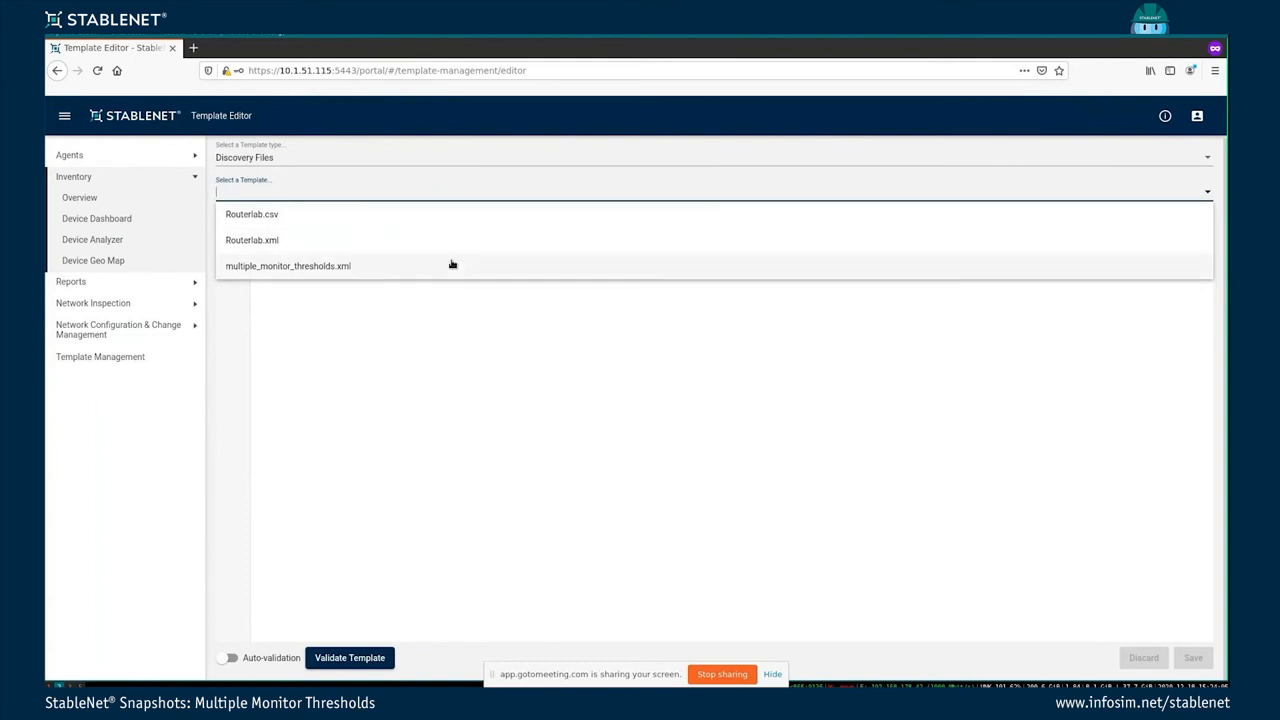
{"action": "left_click", "coordinate": [288, 264]}
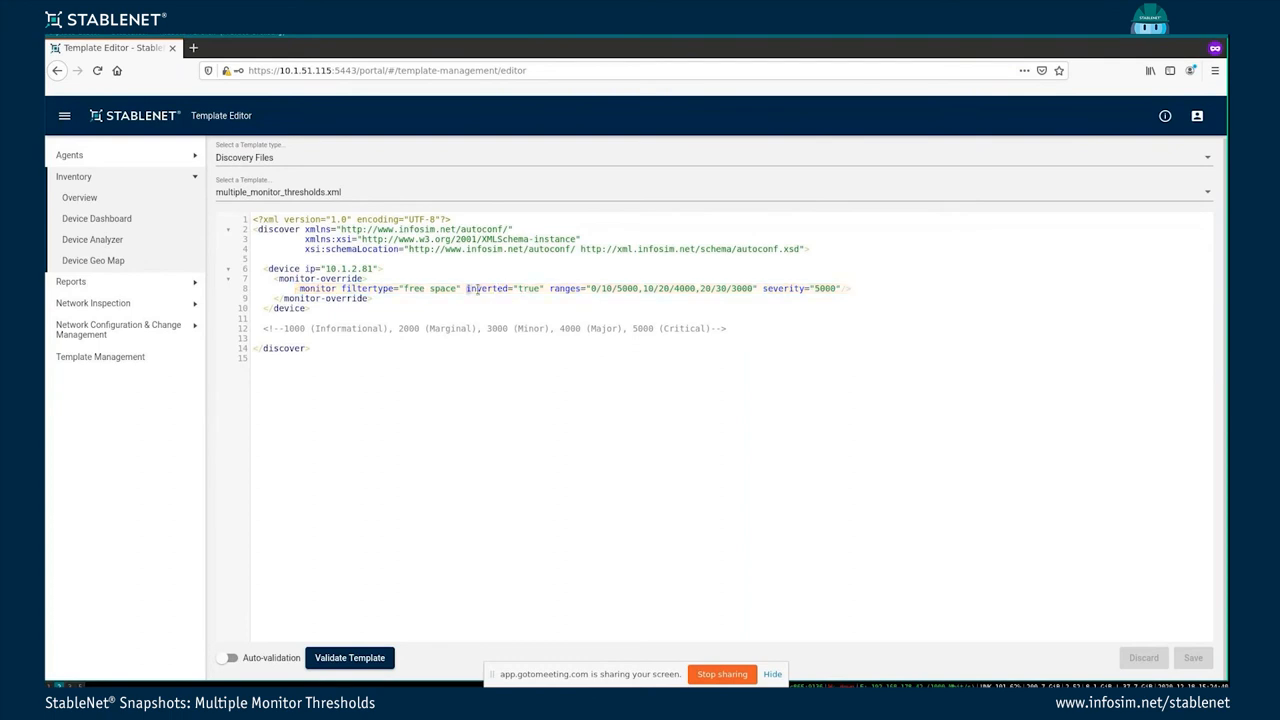
{"action": "left_click_drag", "start_coordinate": [466, 288], "coordinate": [756, 288]}
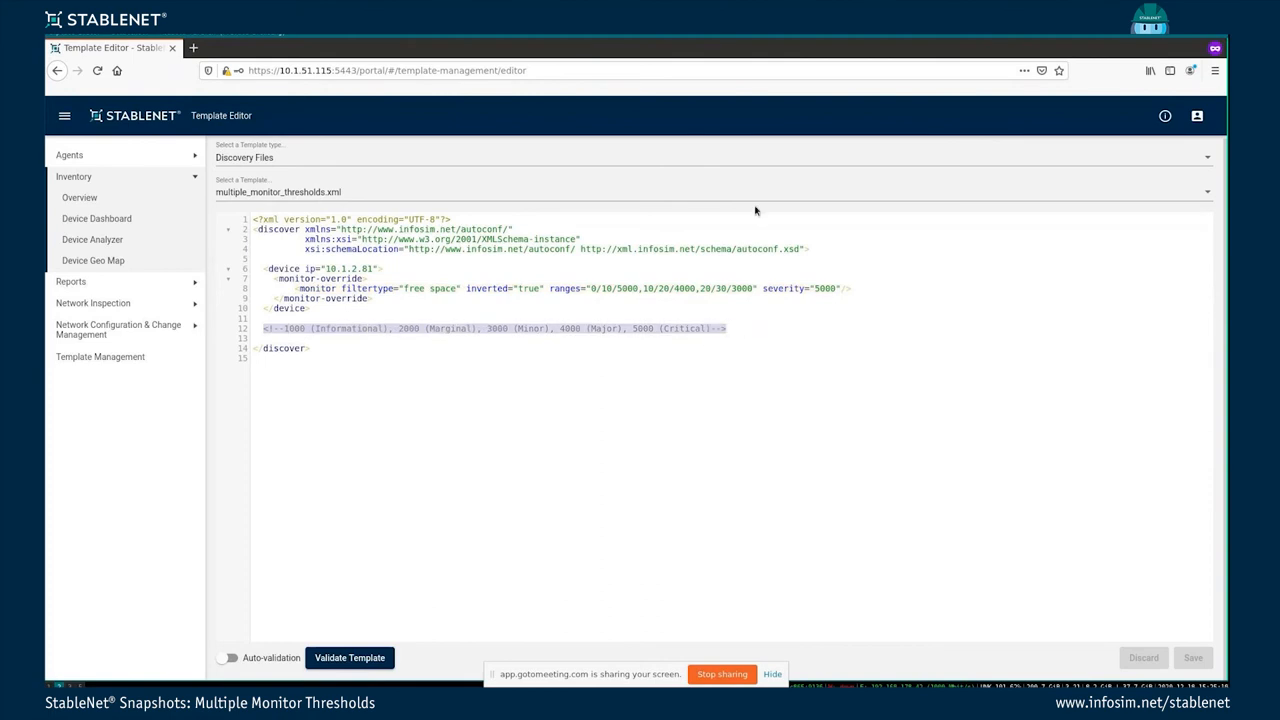
{"action": "mouse_move", "coordinate": [772, 344]}
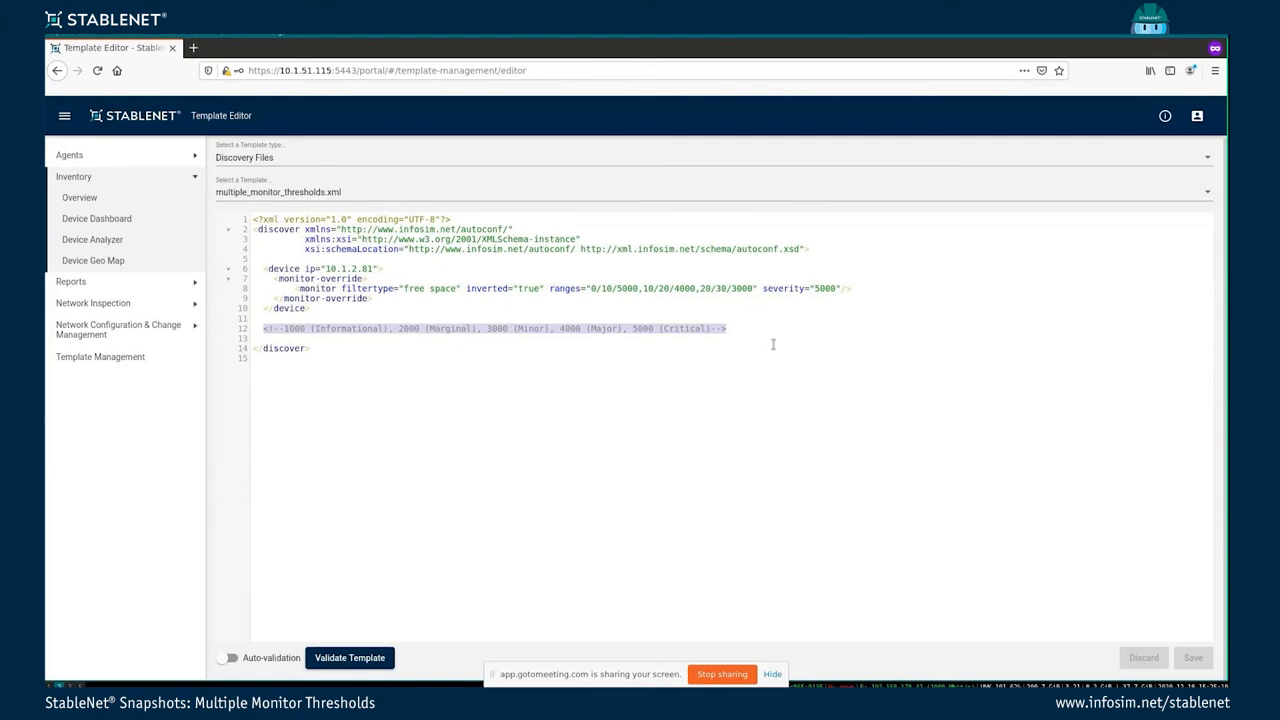
{"action": "double_click", "coordinate": [800, 288]}
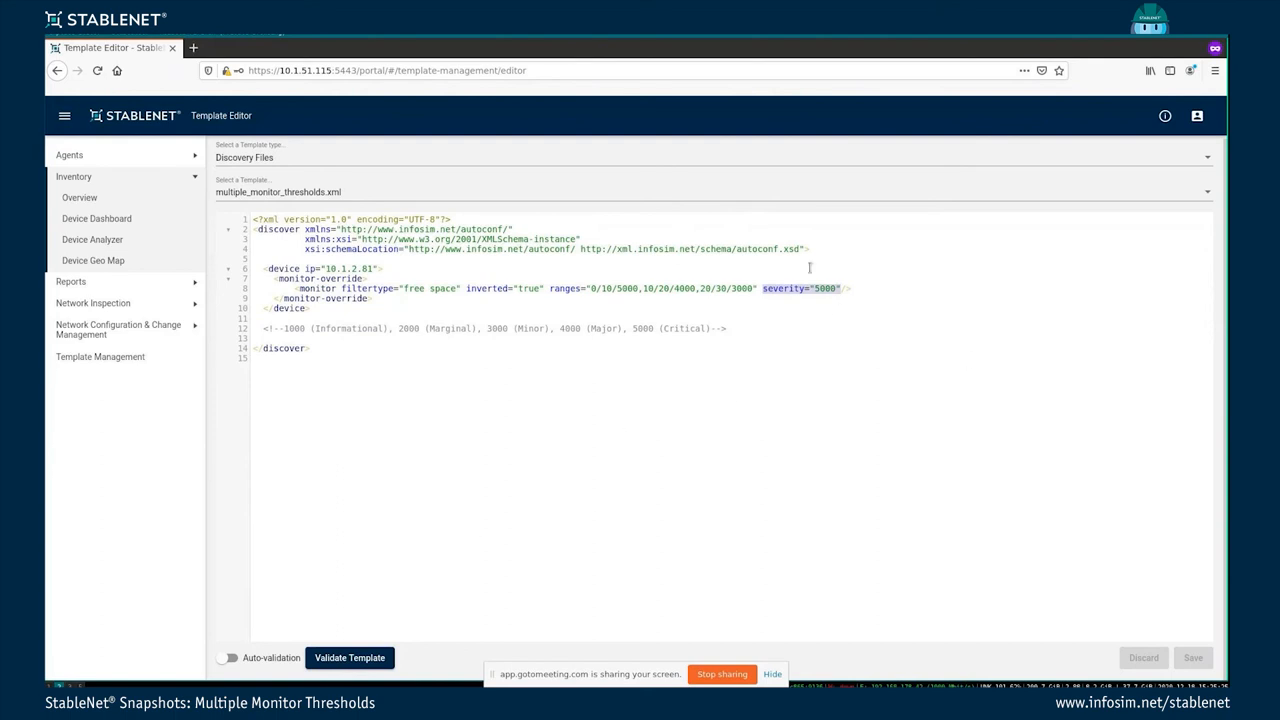
{"action": "mouse_move", "coordinate": [862, 270]}
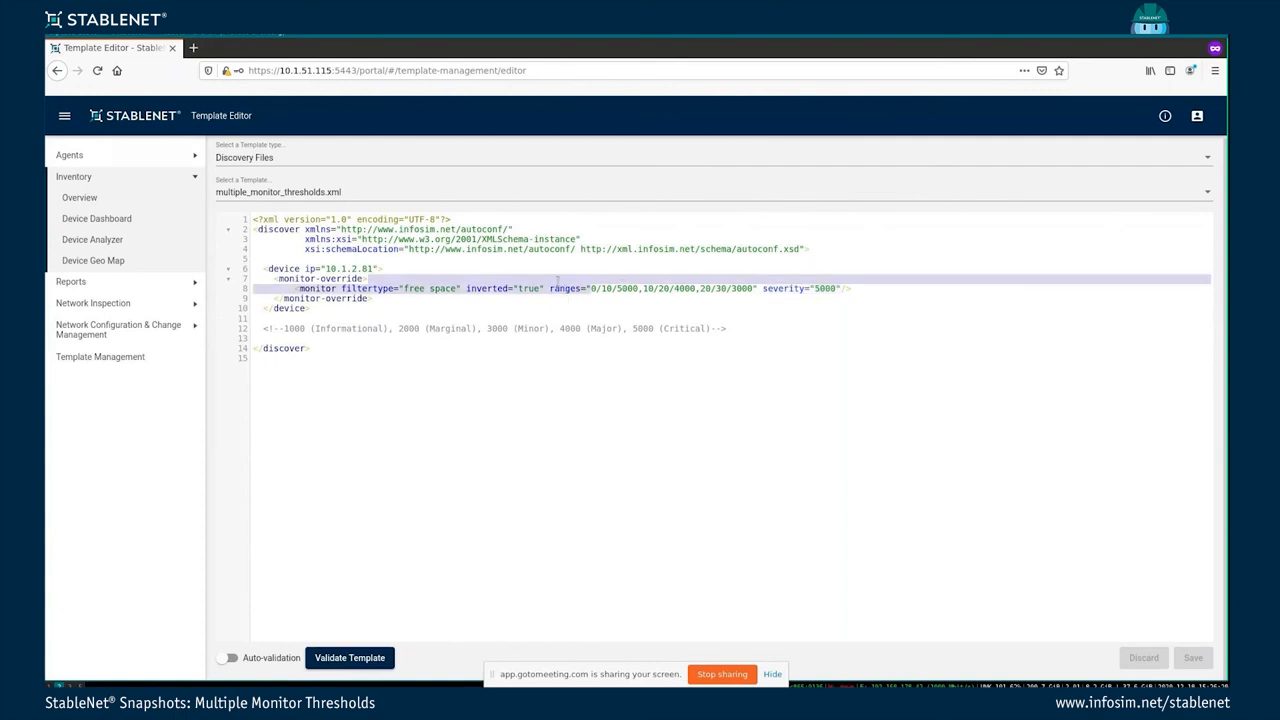
{"action": "left_click", "coordinate": [760, 288]}
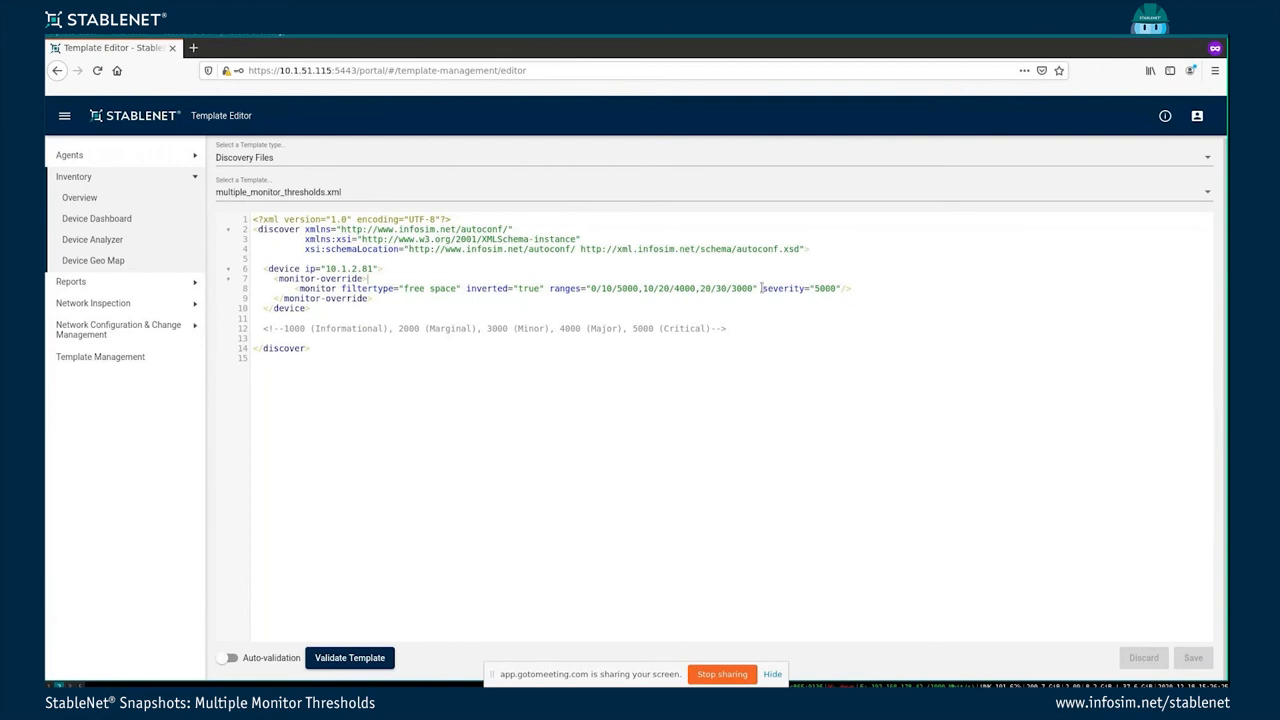
{"action": "double_click", "coordinate": [800, 288]}
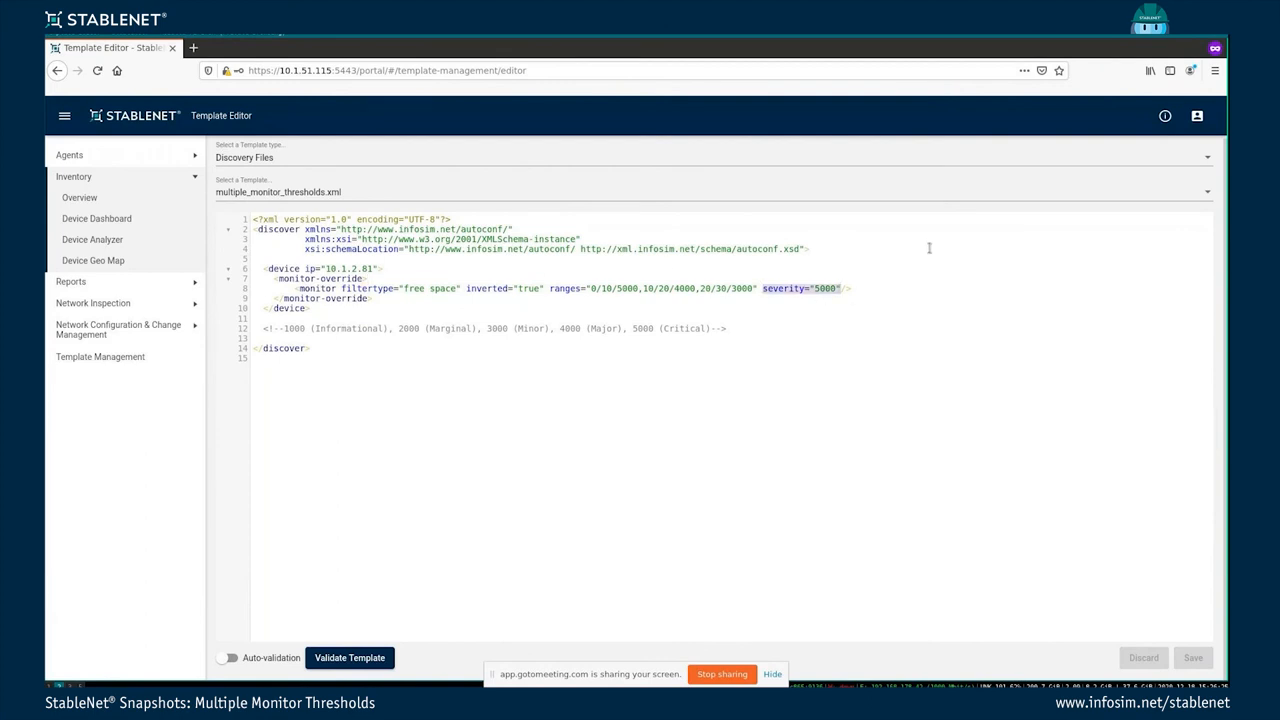
{"action": "mouse_move", "coordinate": [920, 252]}
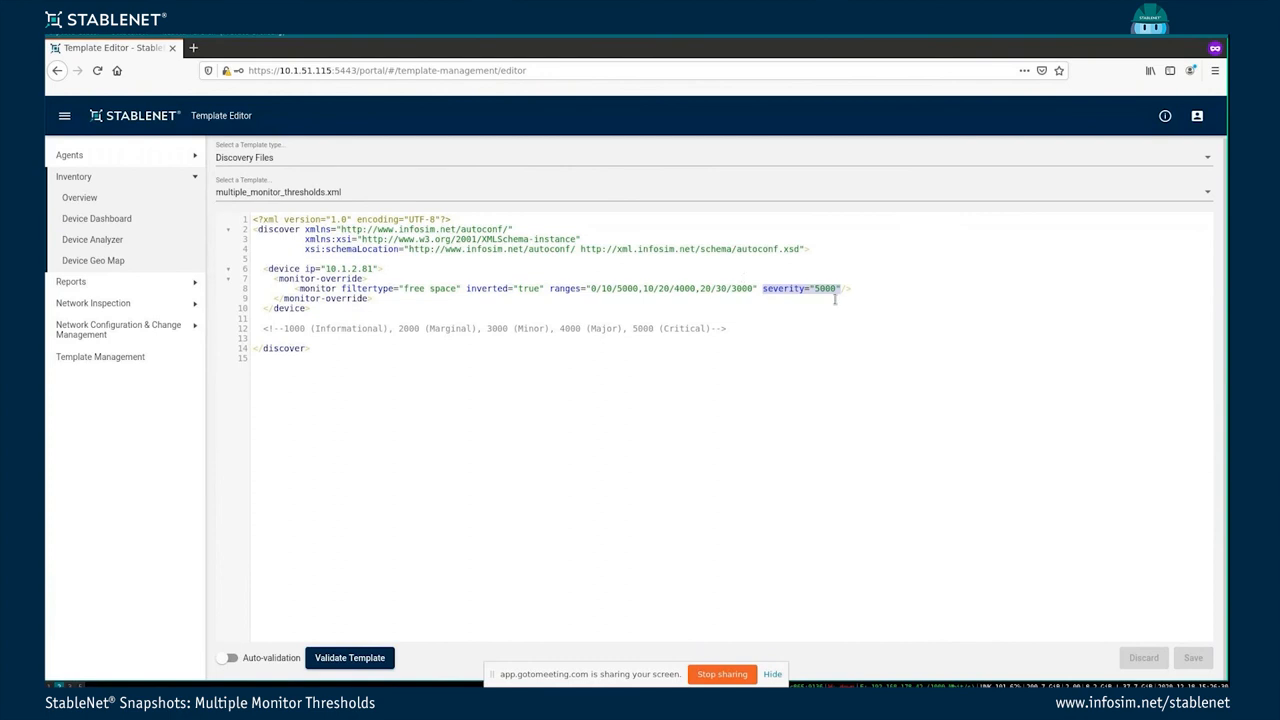
{"action": "mouse_move", "coordinate": [588, 262]}
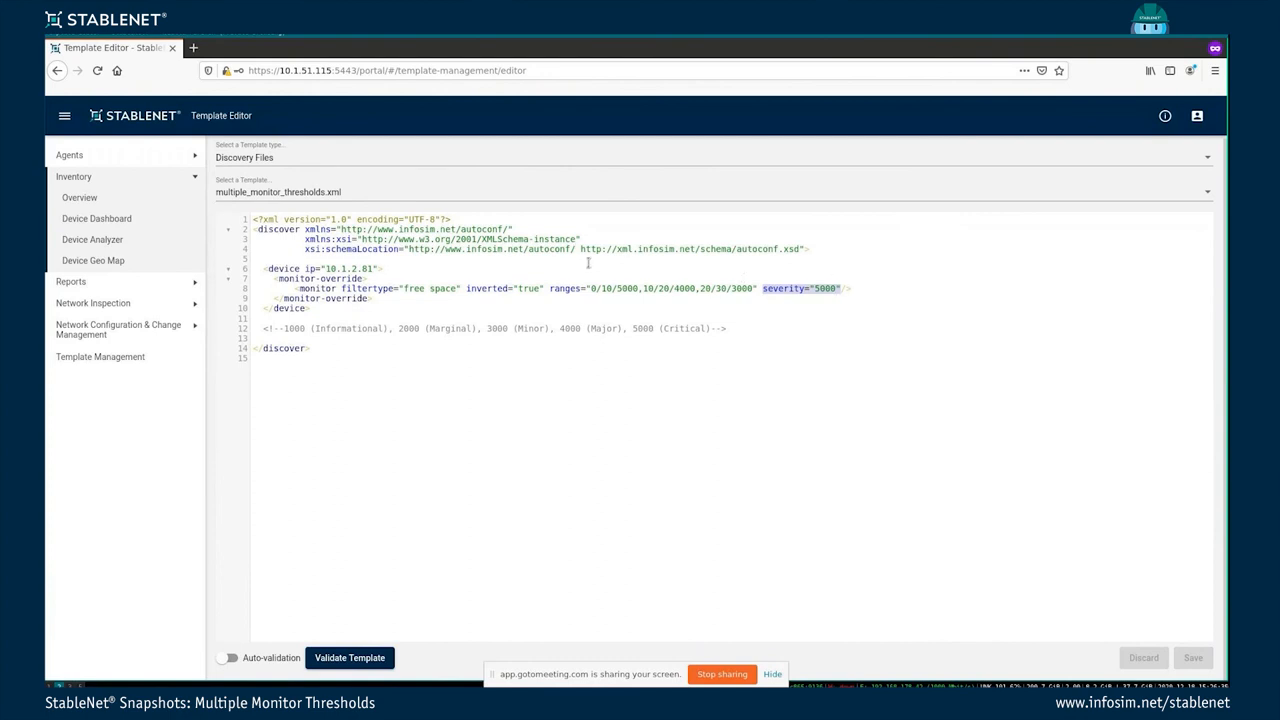
{"action": "mouse_move", "coordinate": [670, 280]}
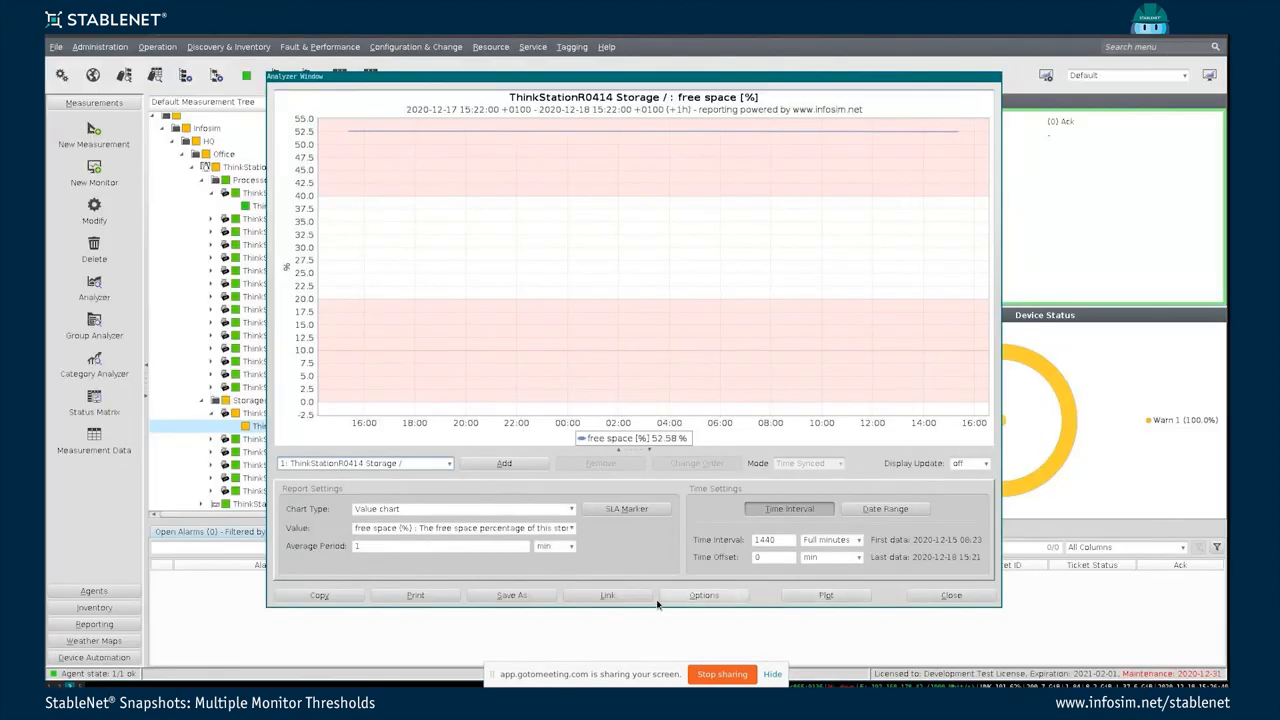
- Close the analyzer chart, review the free space monitor's ranges in Modify Monitor, then dismiss it
{"action": "left_click", "coordinate": [950, 596]}
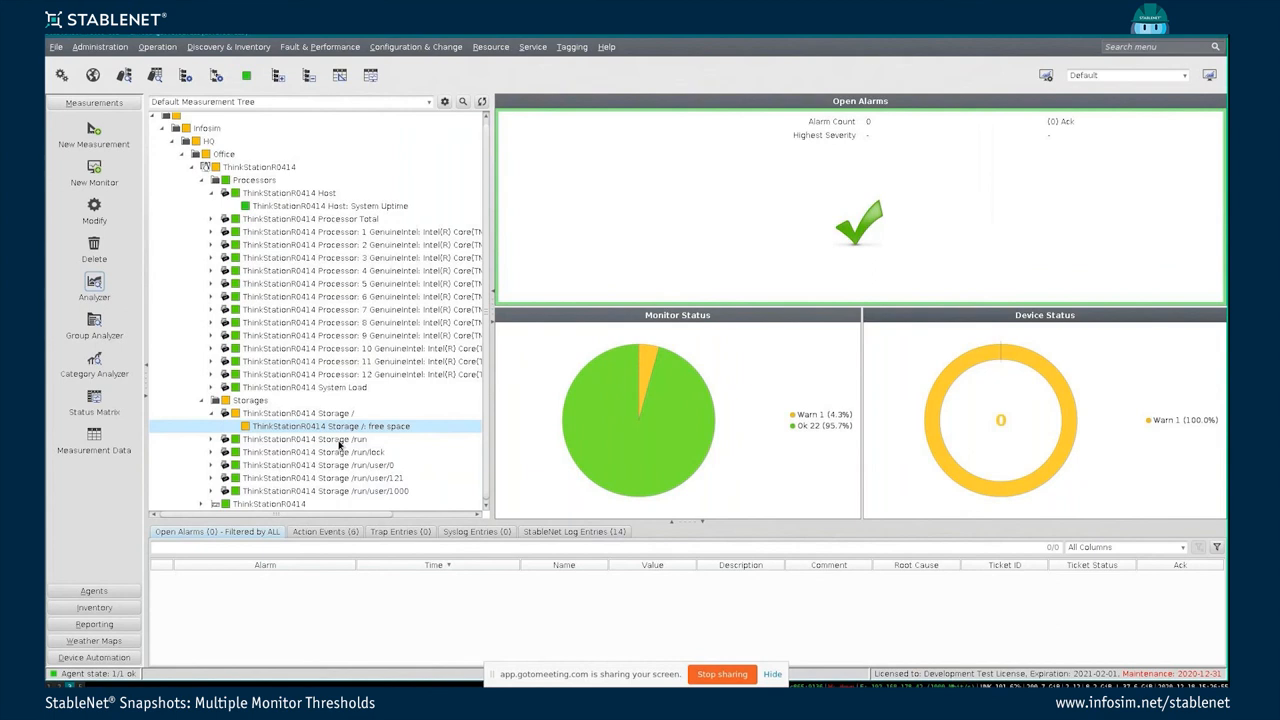
{"action": "mouse_move", "coordinate": [302, 440]}
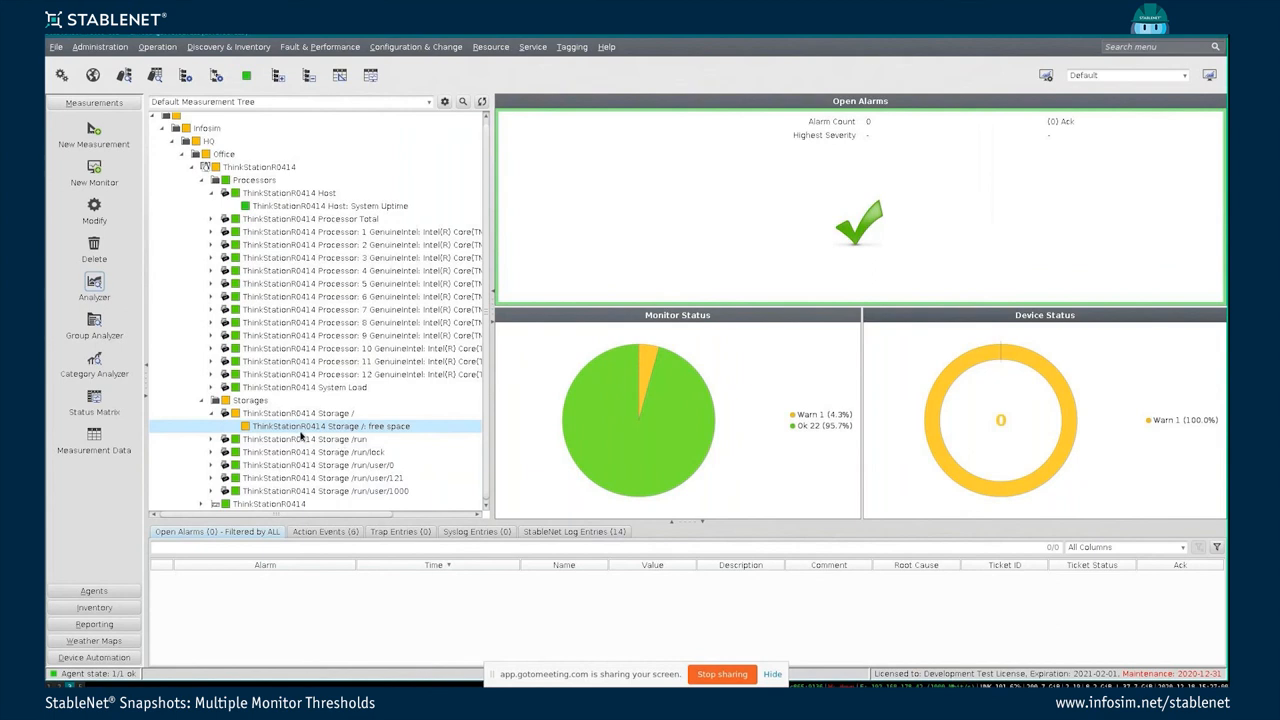
{"action": "right_click", "coordinate": [330, 426]}
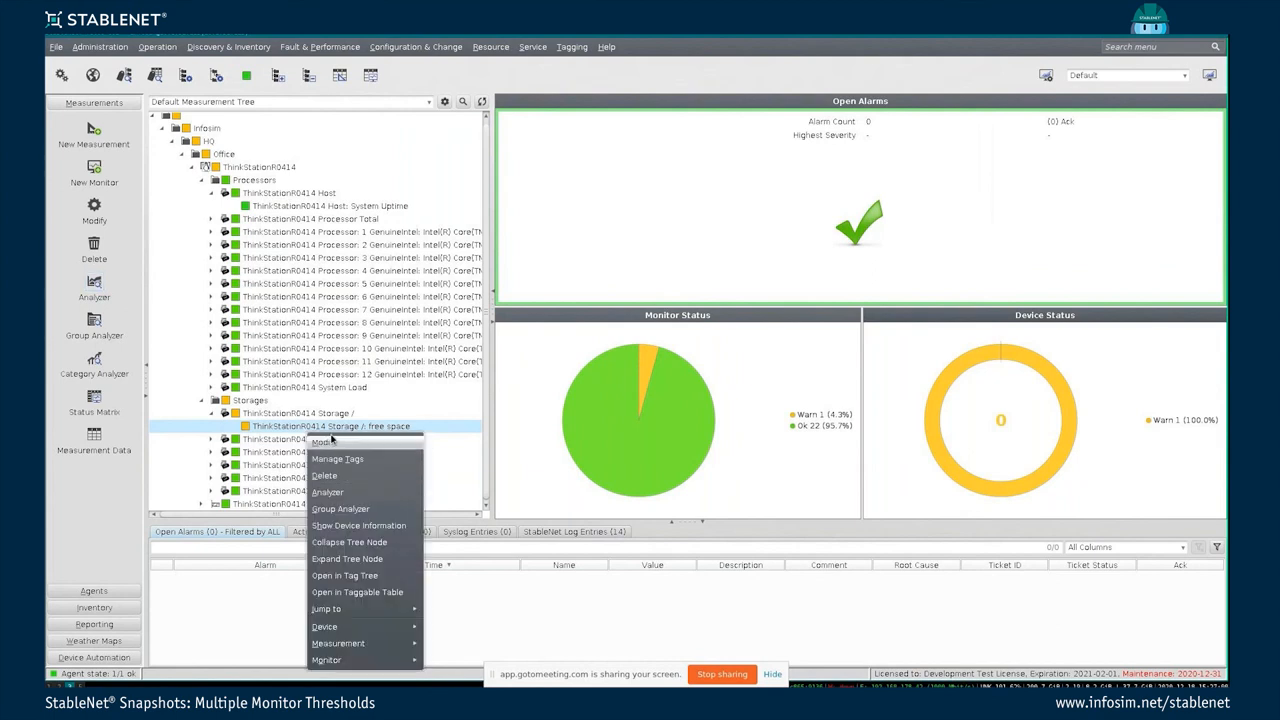
{"action": "left_click", "coordinate": [324, 442]}
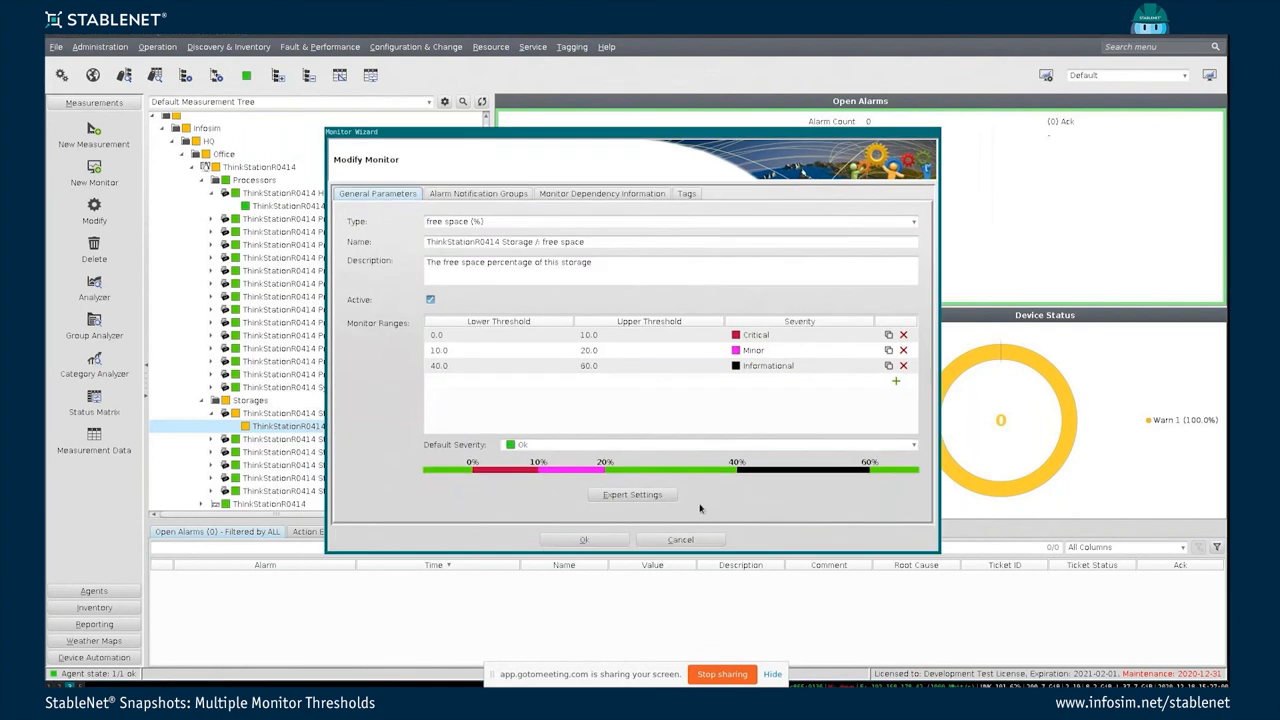
{"action": "mouse_move", "coordinate": [572, 564]}
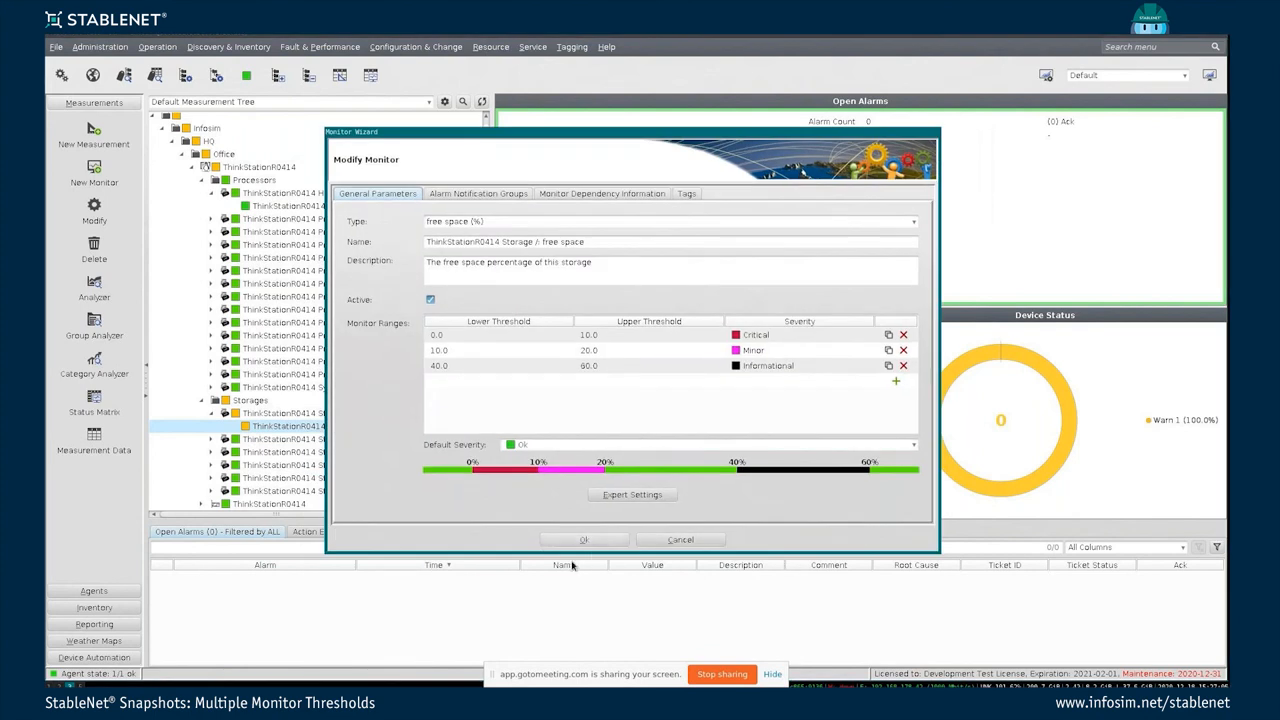
{"action": "left_click", "coordinate": [584, 540]}
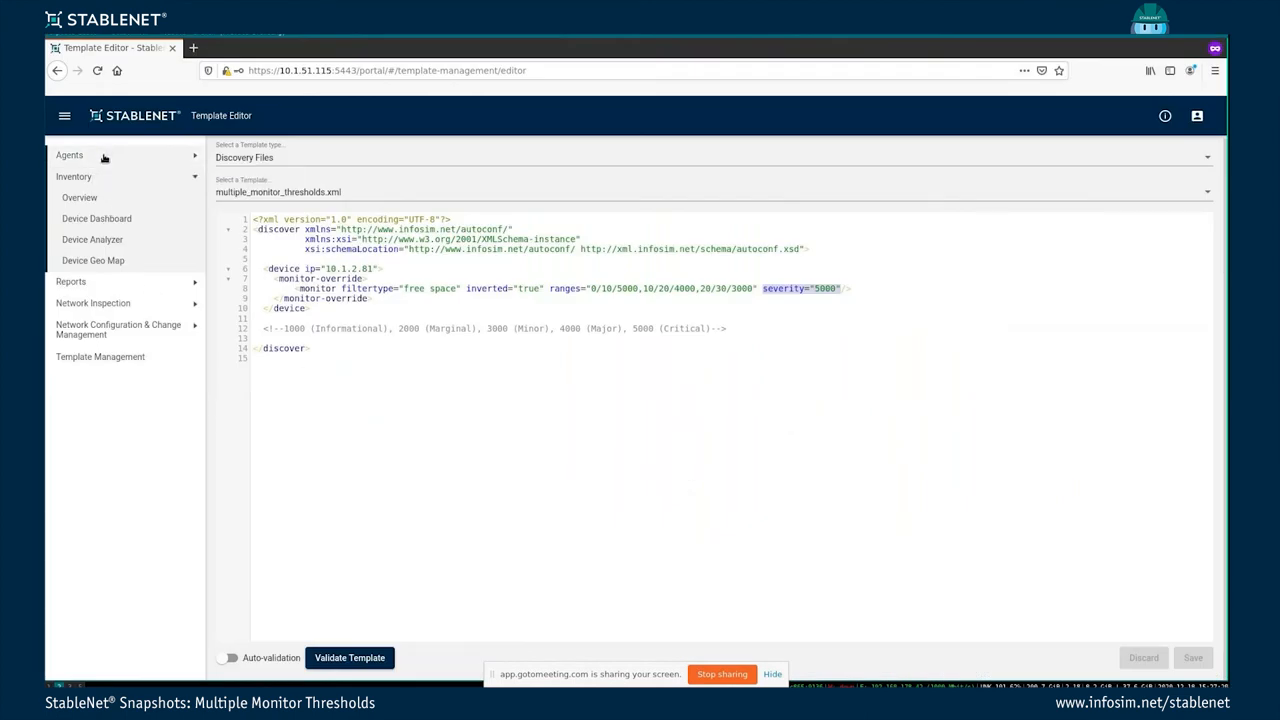
- Go to the Device Dashboard, discarding editor changes, and show the ThinkStationR0414 overview
{"action": "left_click", "coordinate": [68, 156]}
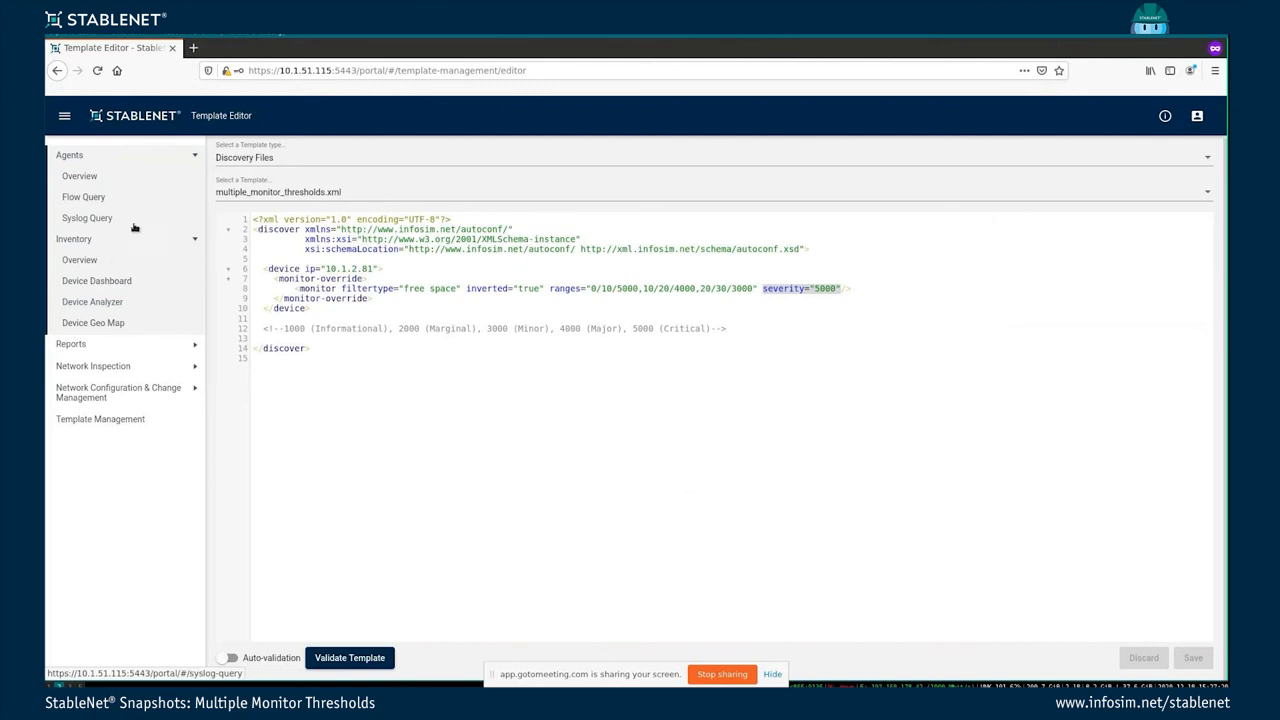
{"action": "mouse_move", "coordinate": [96, 280]}
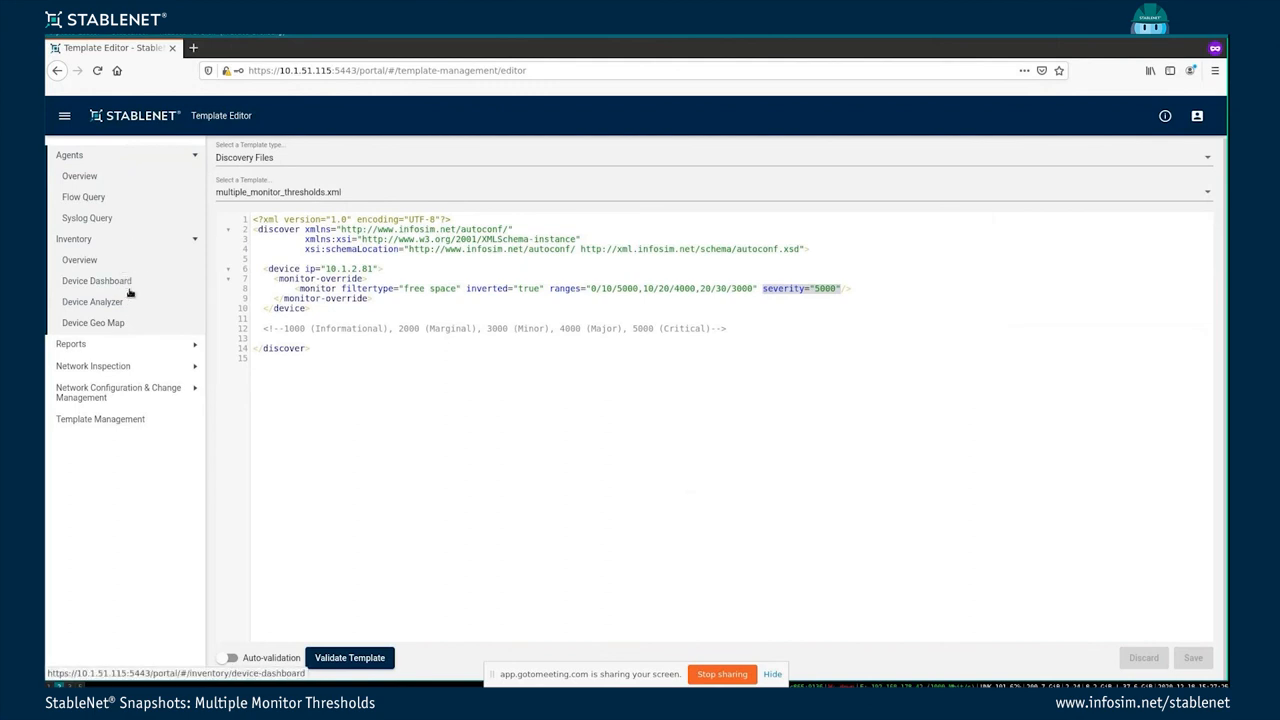
{"action": "left_click", "coordinate": [96, 280]}
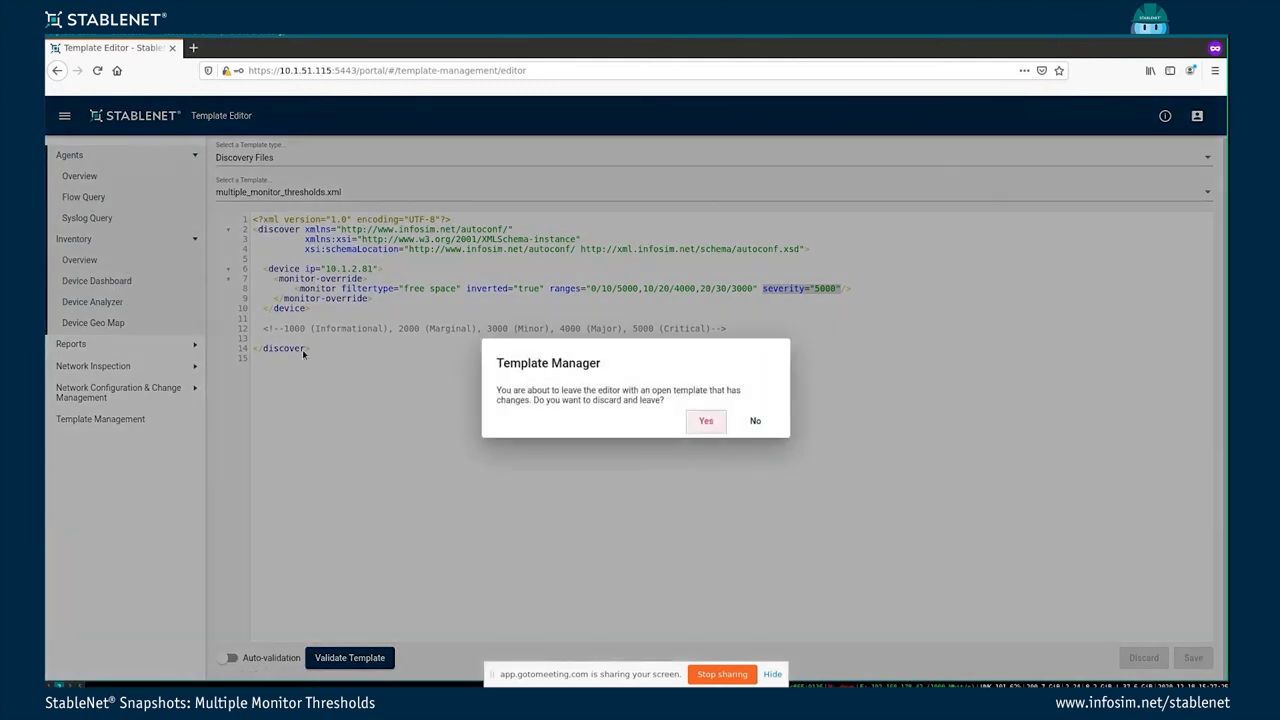
{"action": "left_click", "coordinate": [706, 420]}
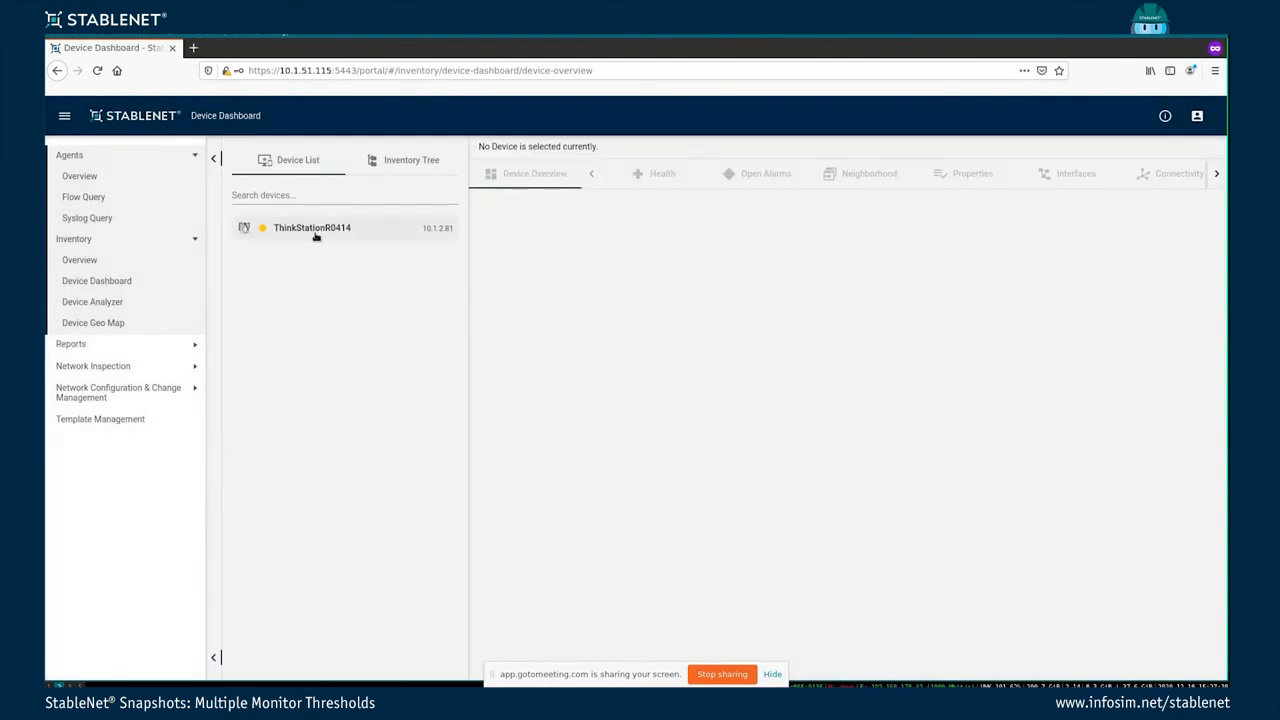
{"action": "left_click", "coordinate": [312, 228]}
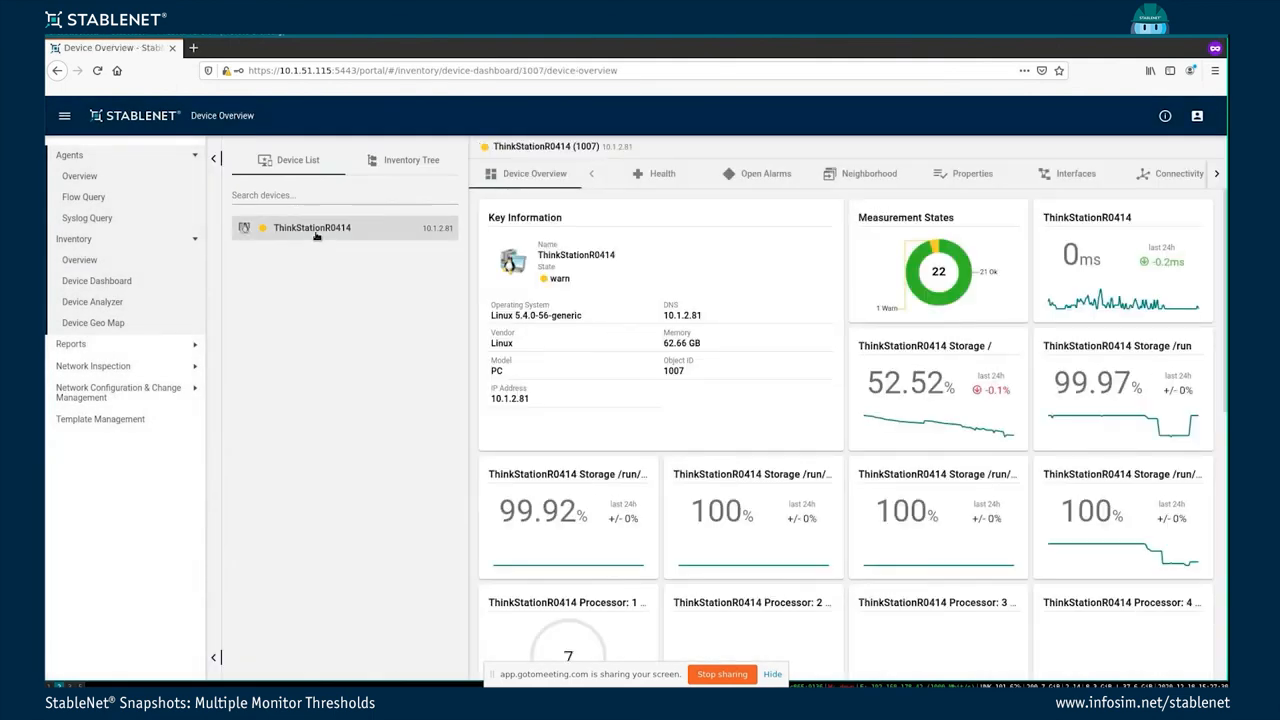